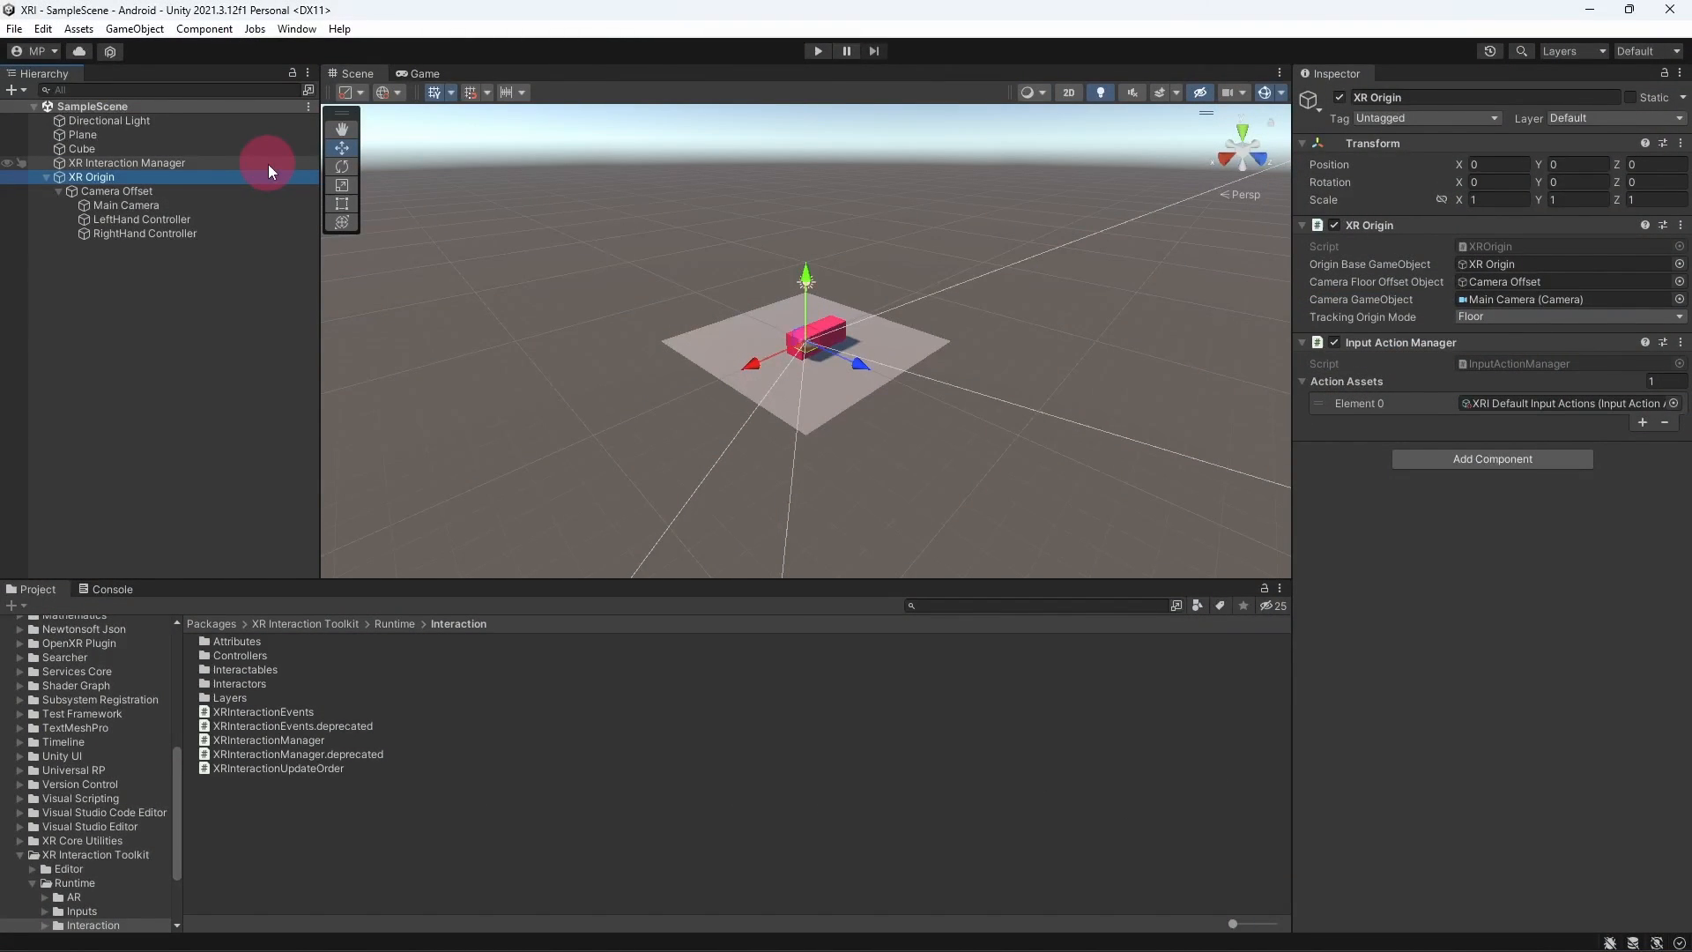
Select XR Interaction Manager in the Hierarchy to show its component in the Inspector
left_click(130, 163)
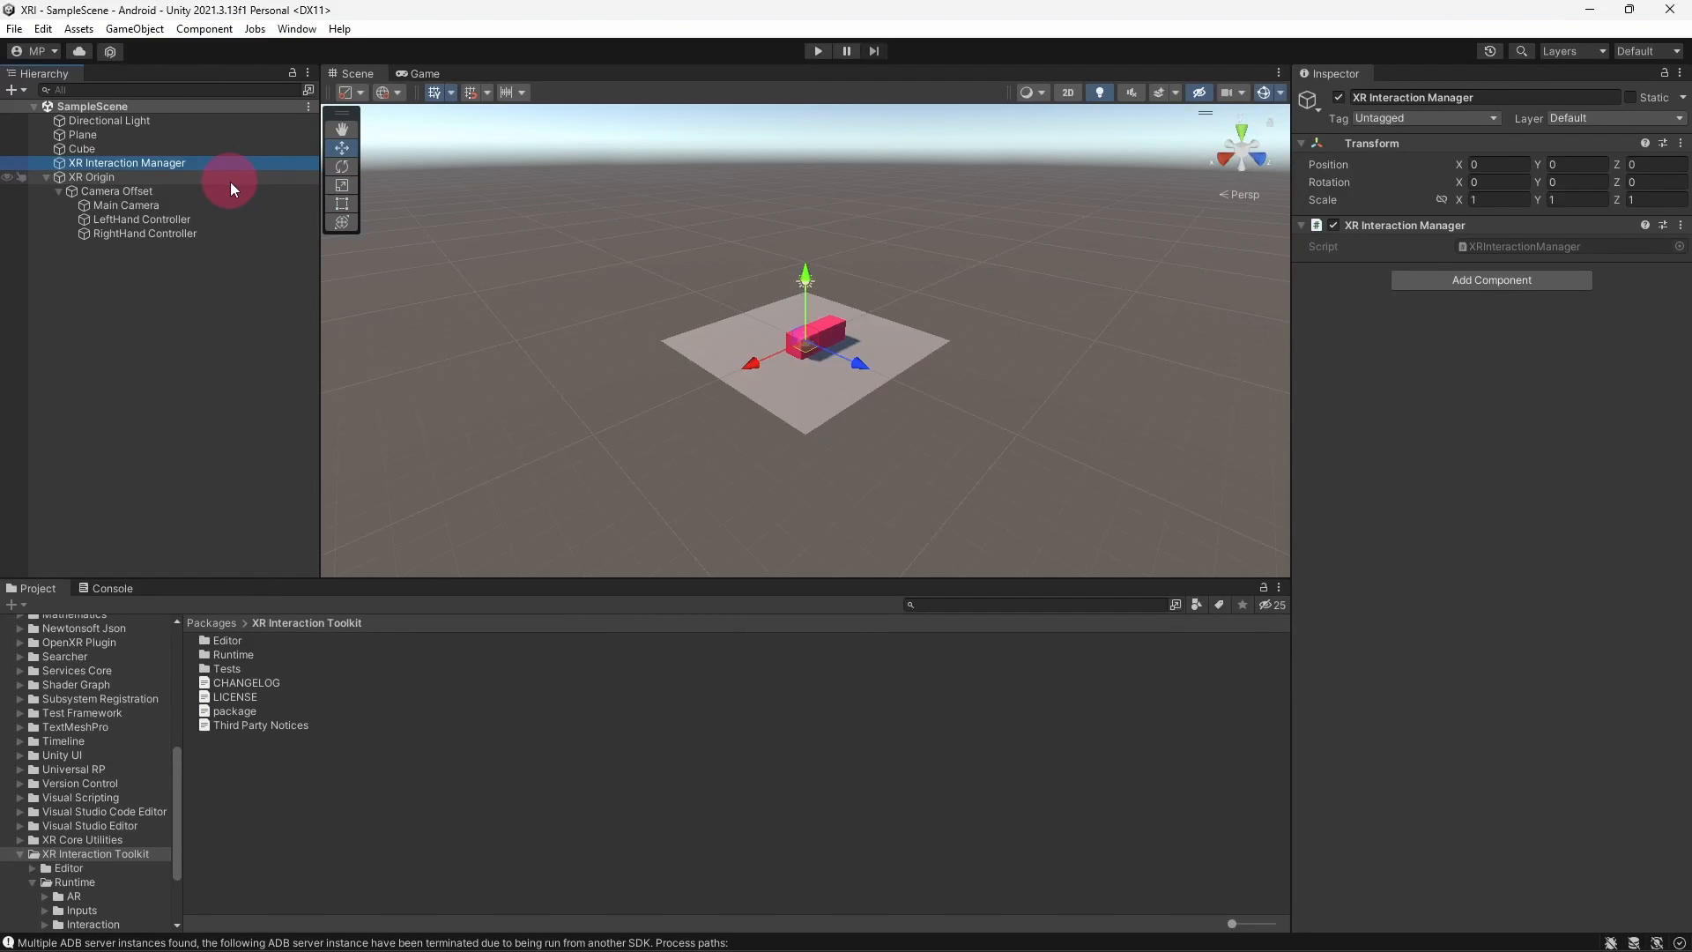
Select XR Origin and locate the XRI Default Input Actions asset in its Input Action Manager's Element 0
left_click(84, 176)
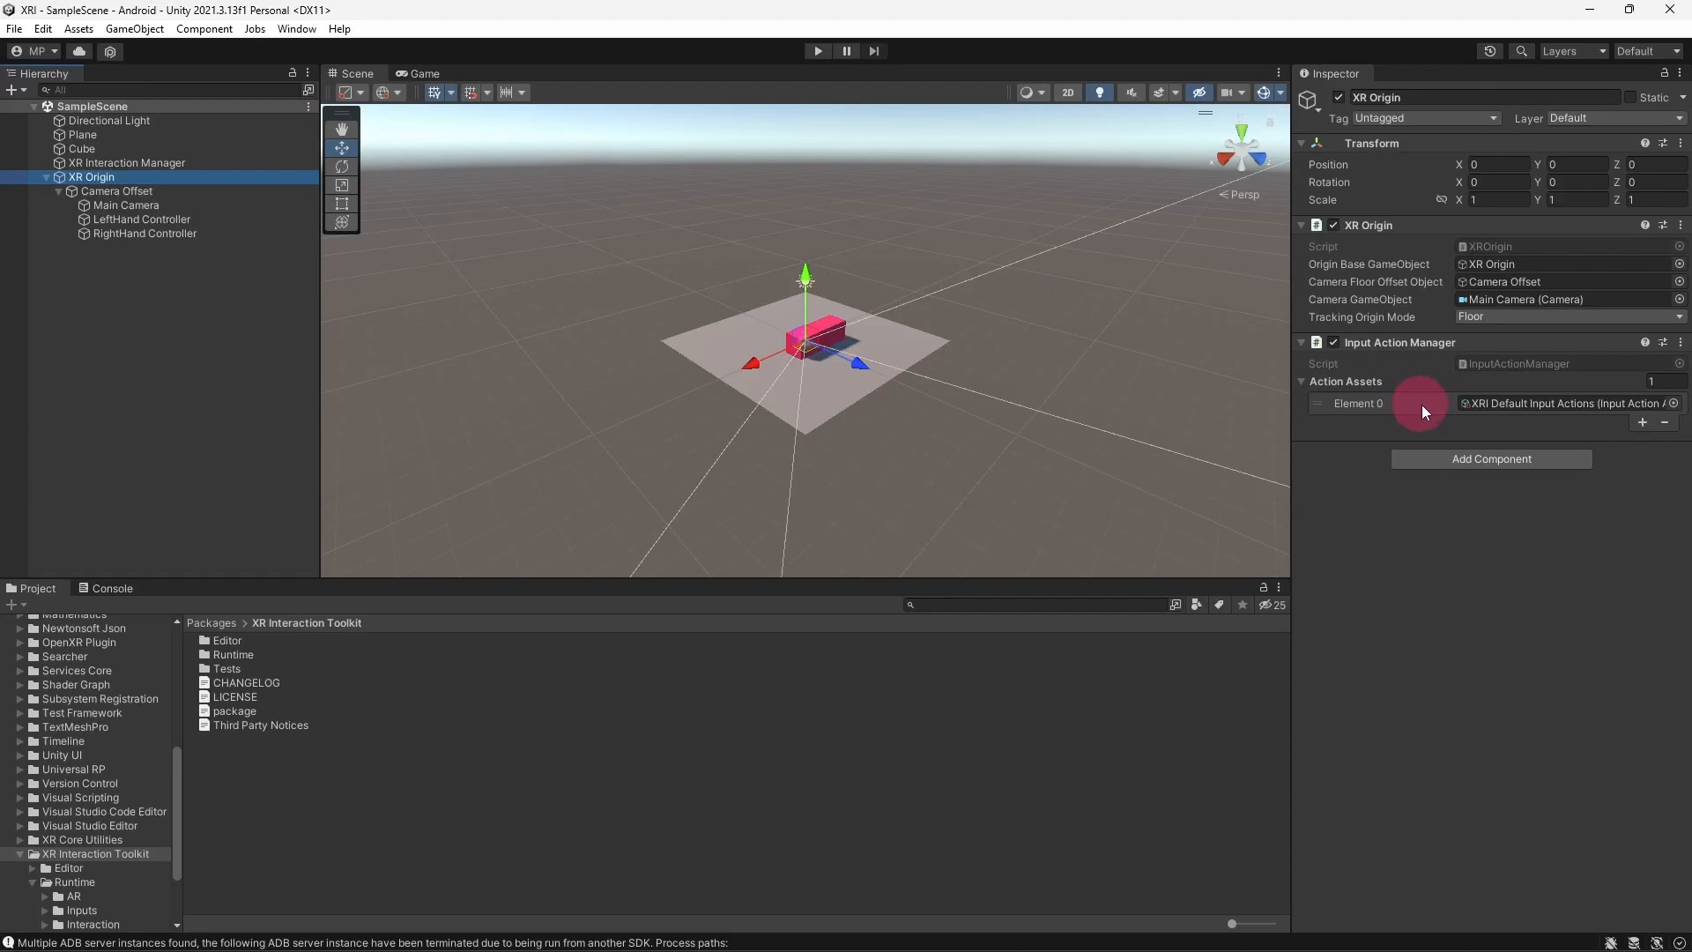
mouse_move(1425, 411)
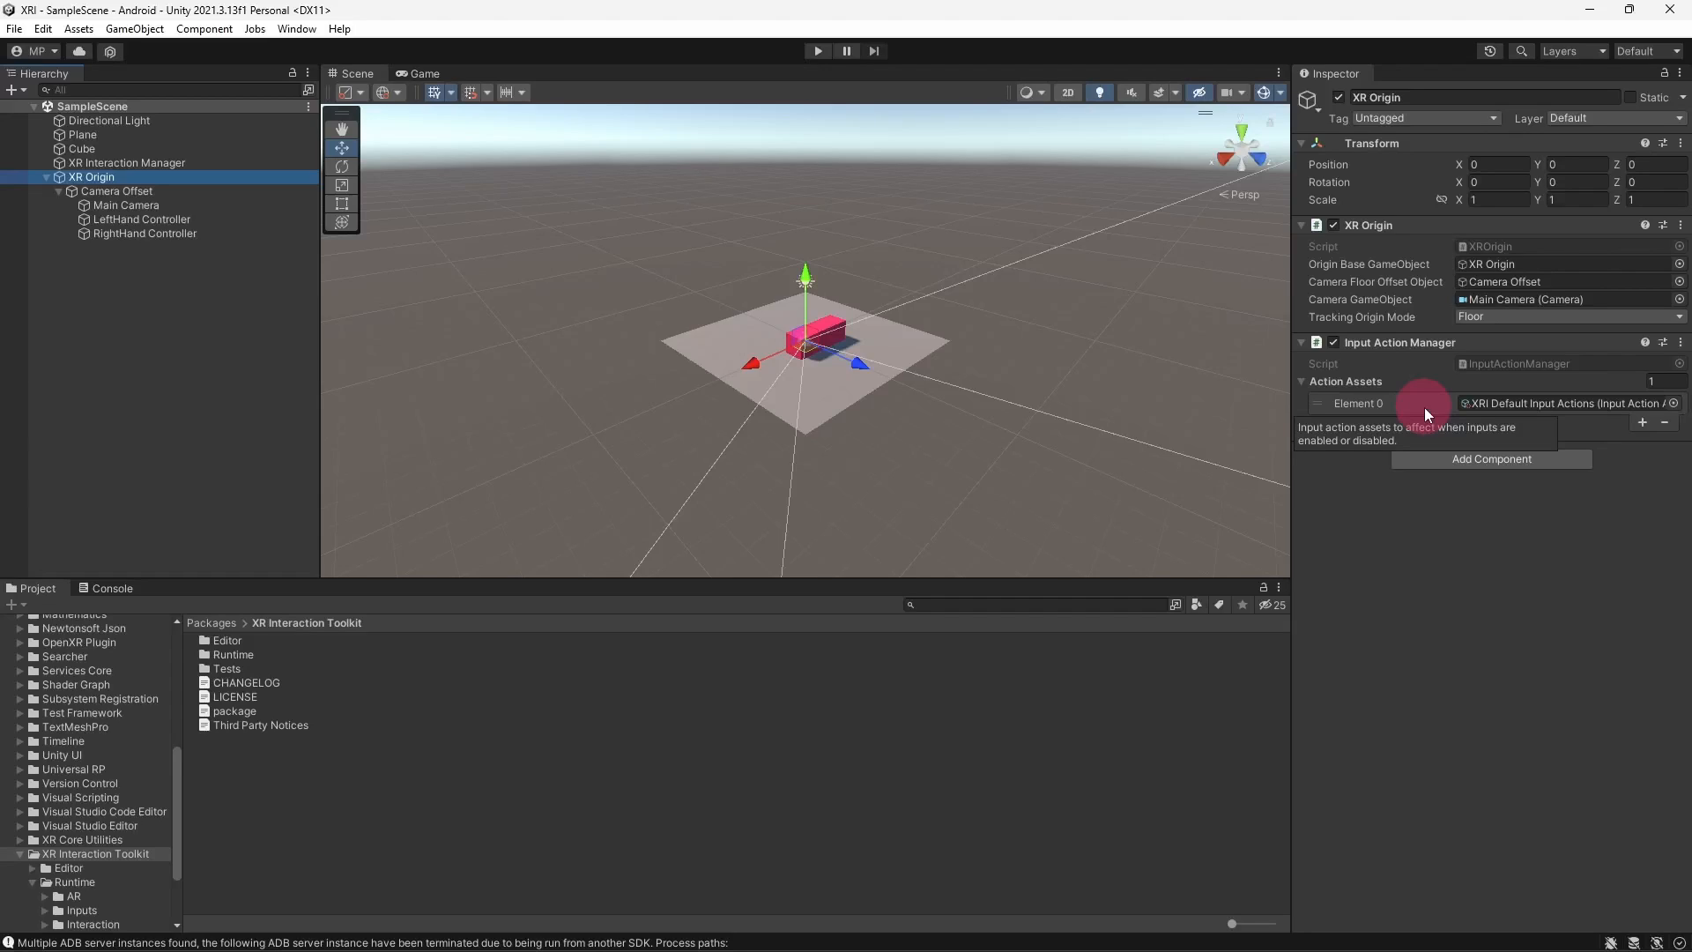
left_click(1569, 402)
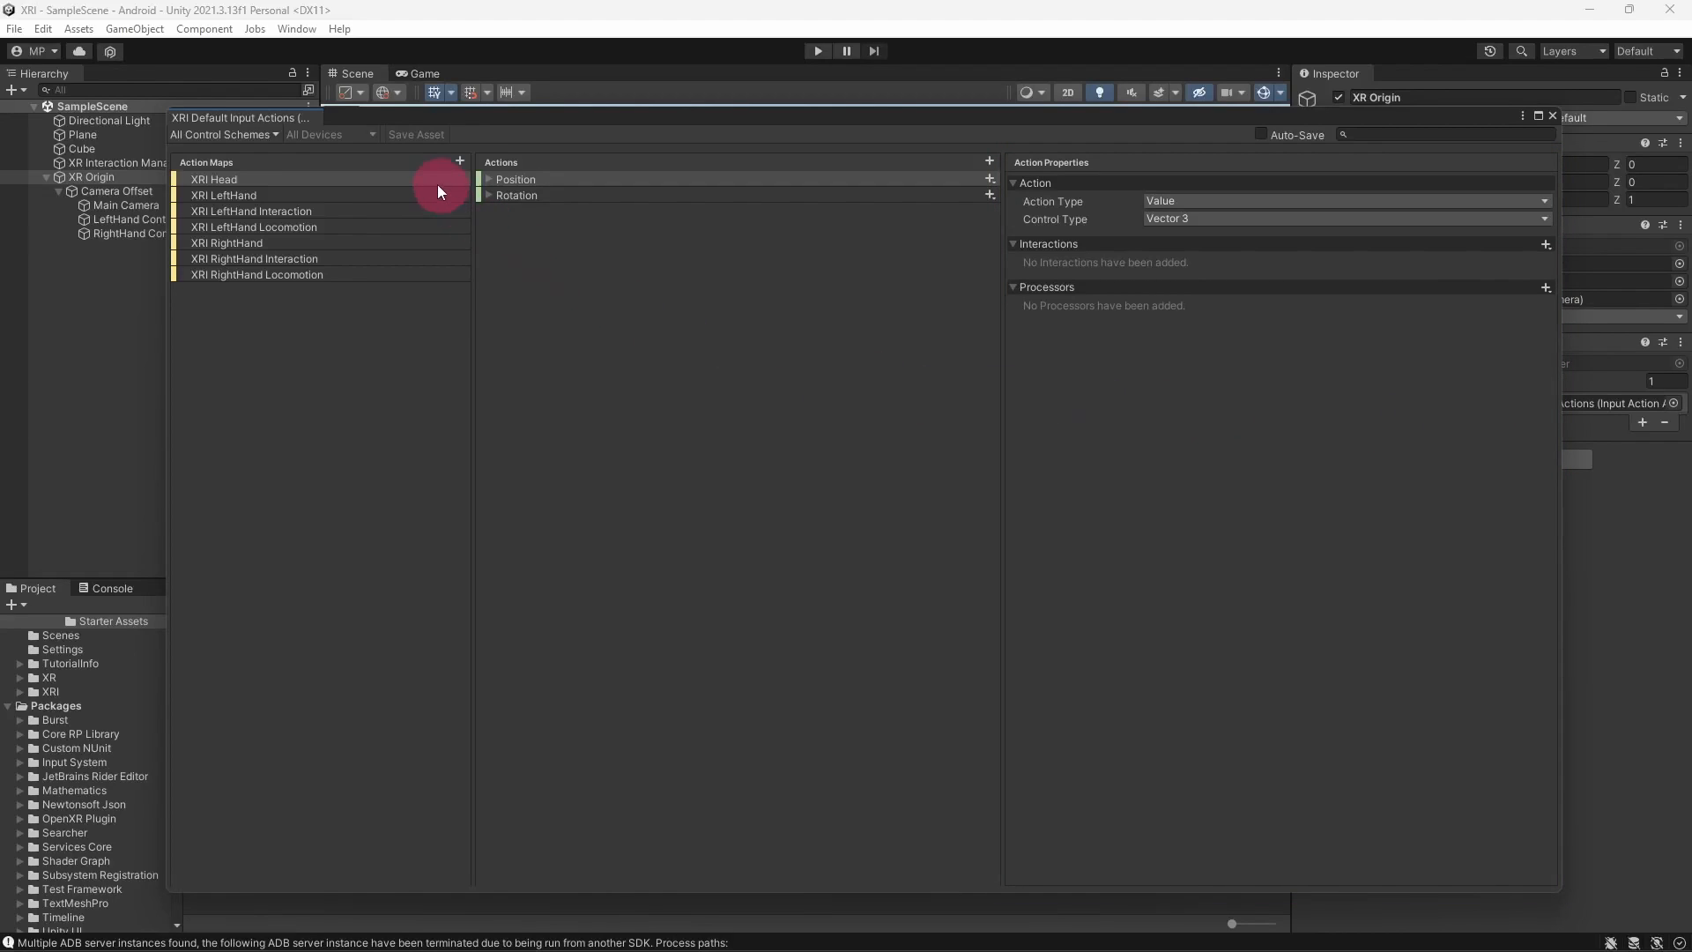
mouse_move(433, 183)
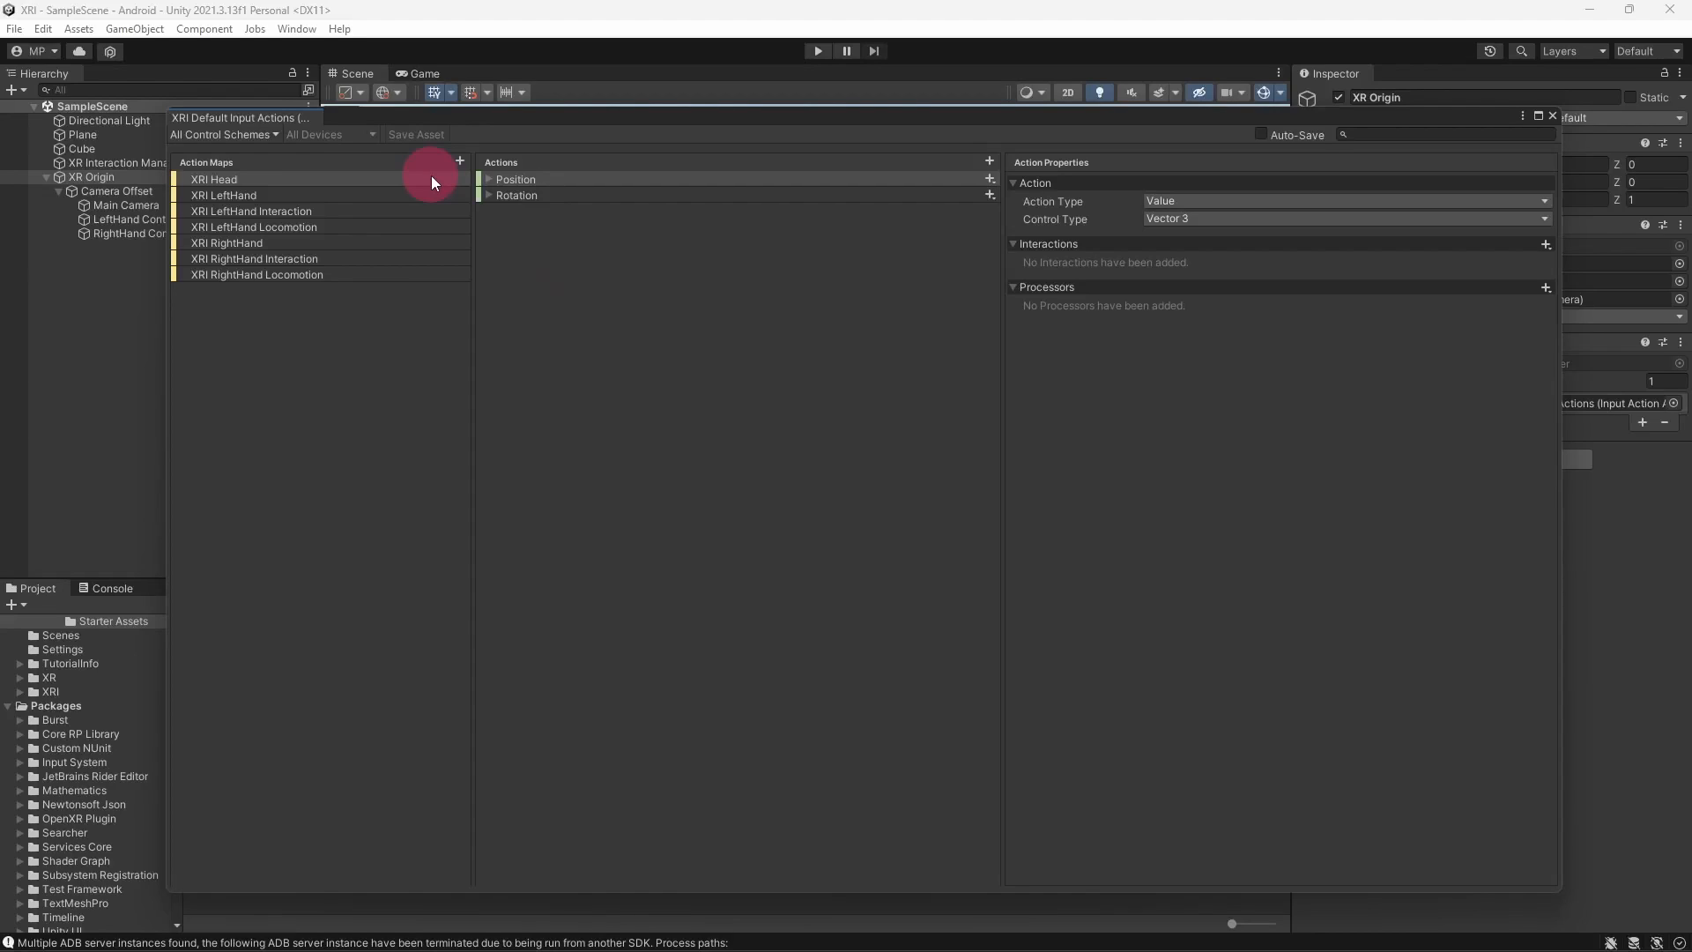
View the XRI Head action map in the Input Actions editor
left_click(215, 179)
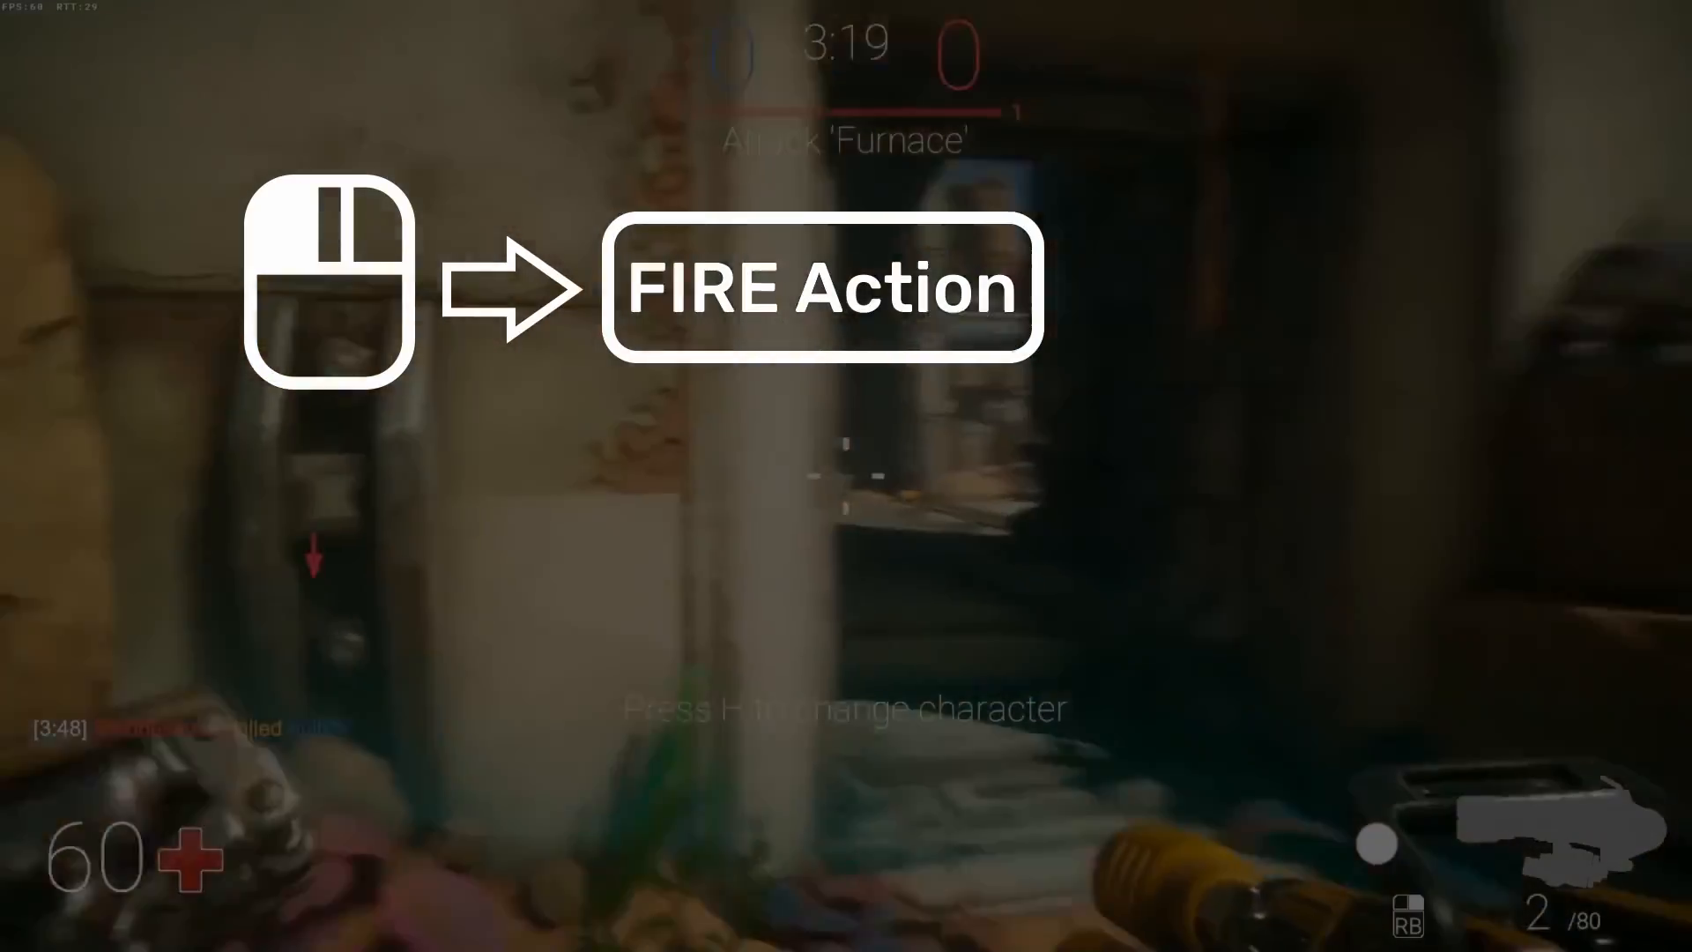
left_click(840, 476)
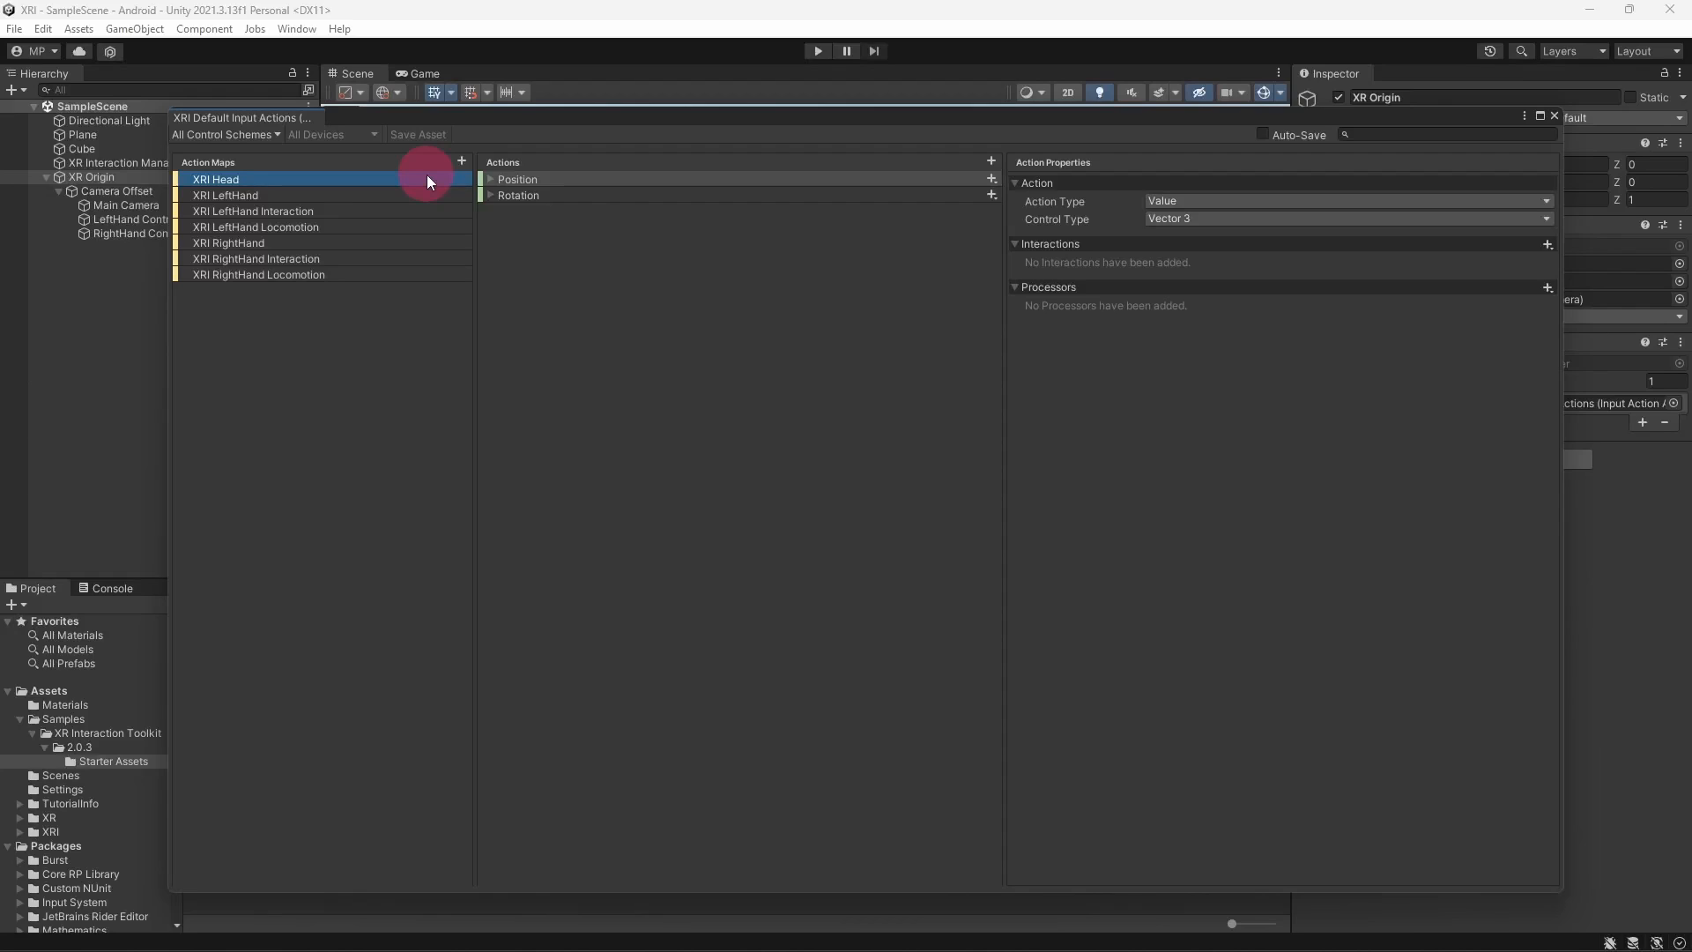
Expand the XRI Head map's Position and Rotation actions to see their XR HMD center-eye bindings
left_click(518, 179)
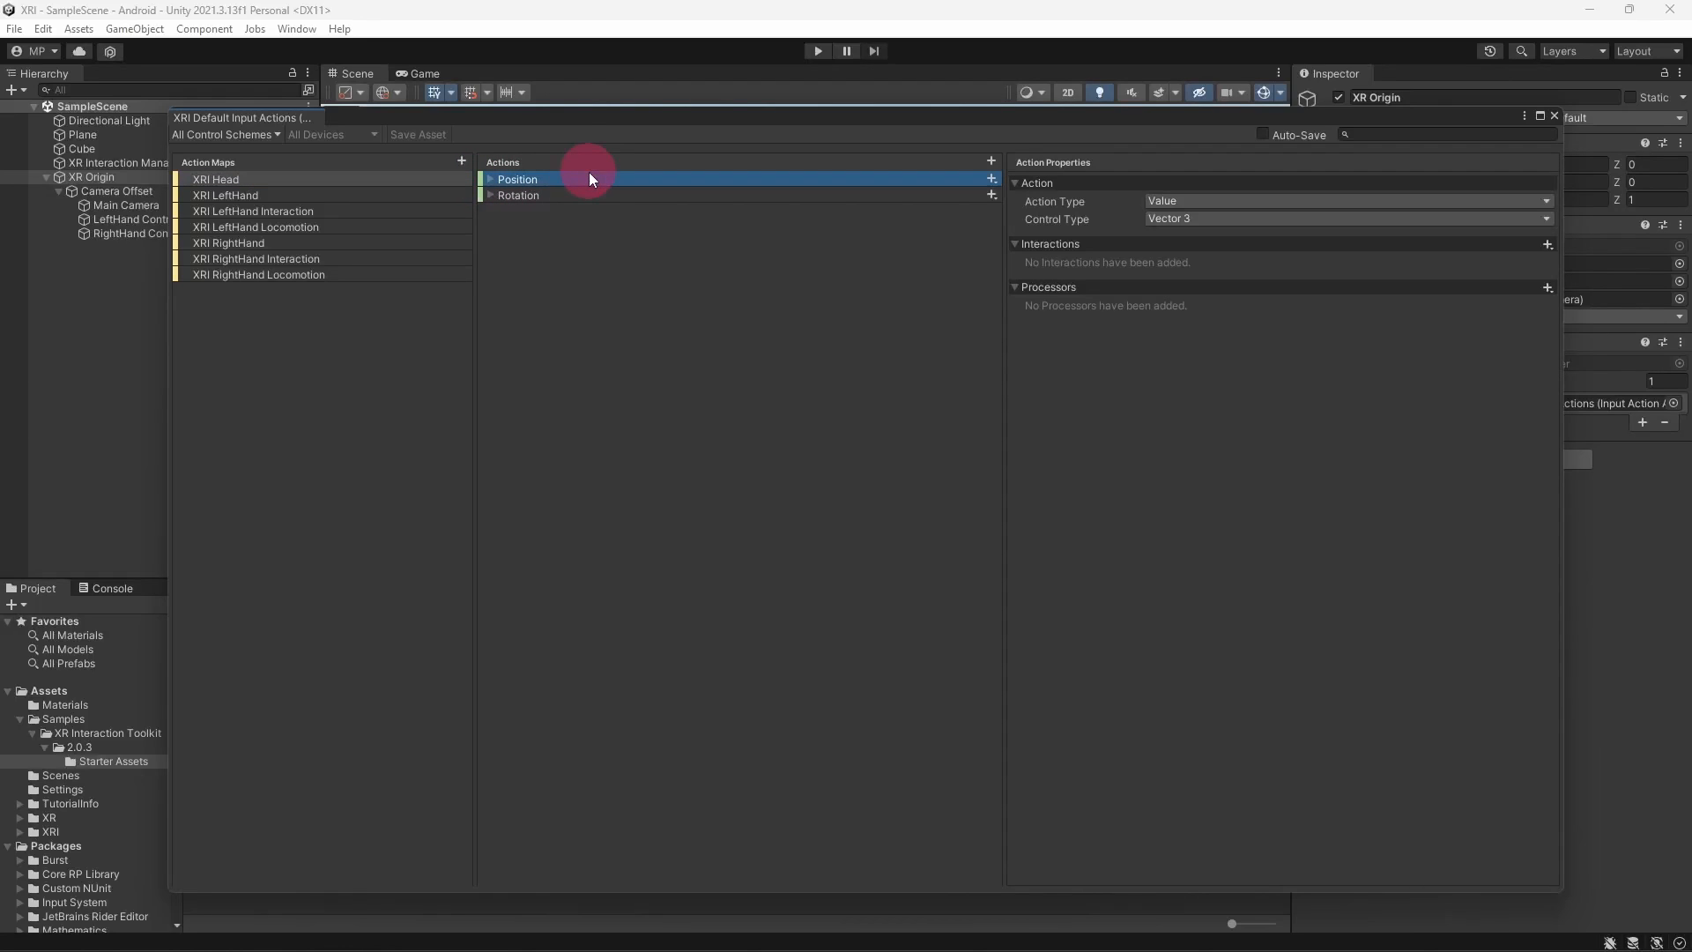
left_click(519, 195)
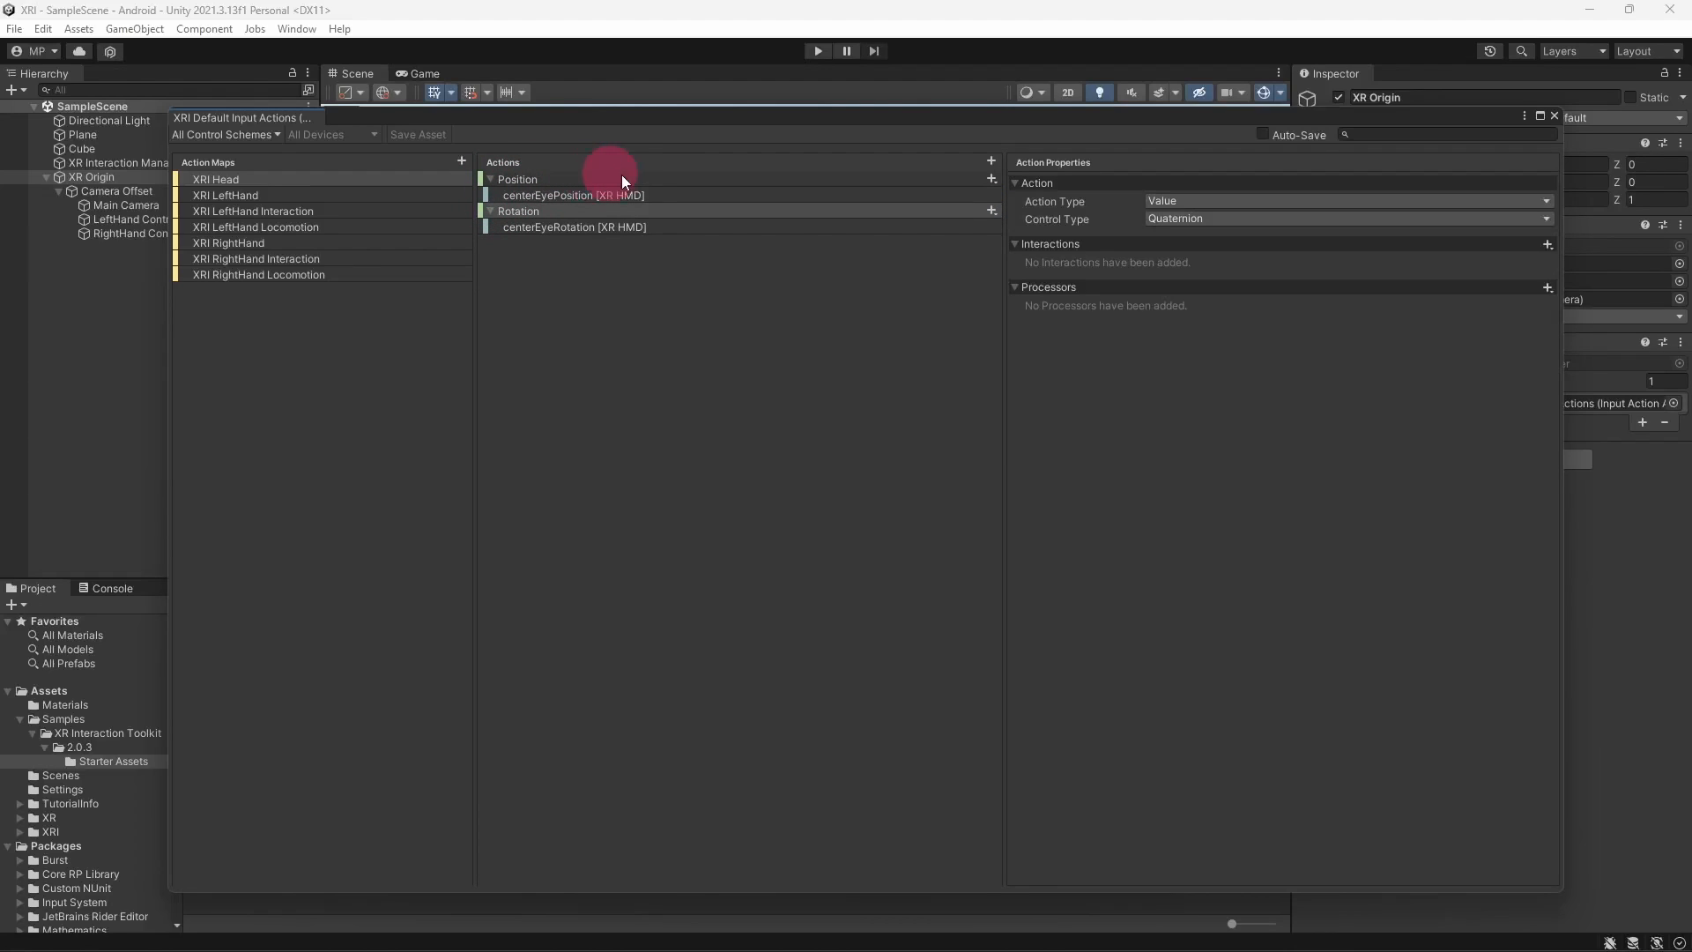
mouse_move(703, 179)
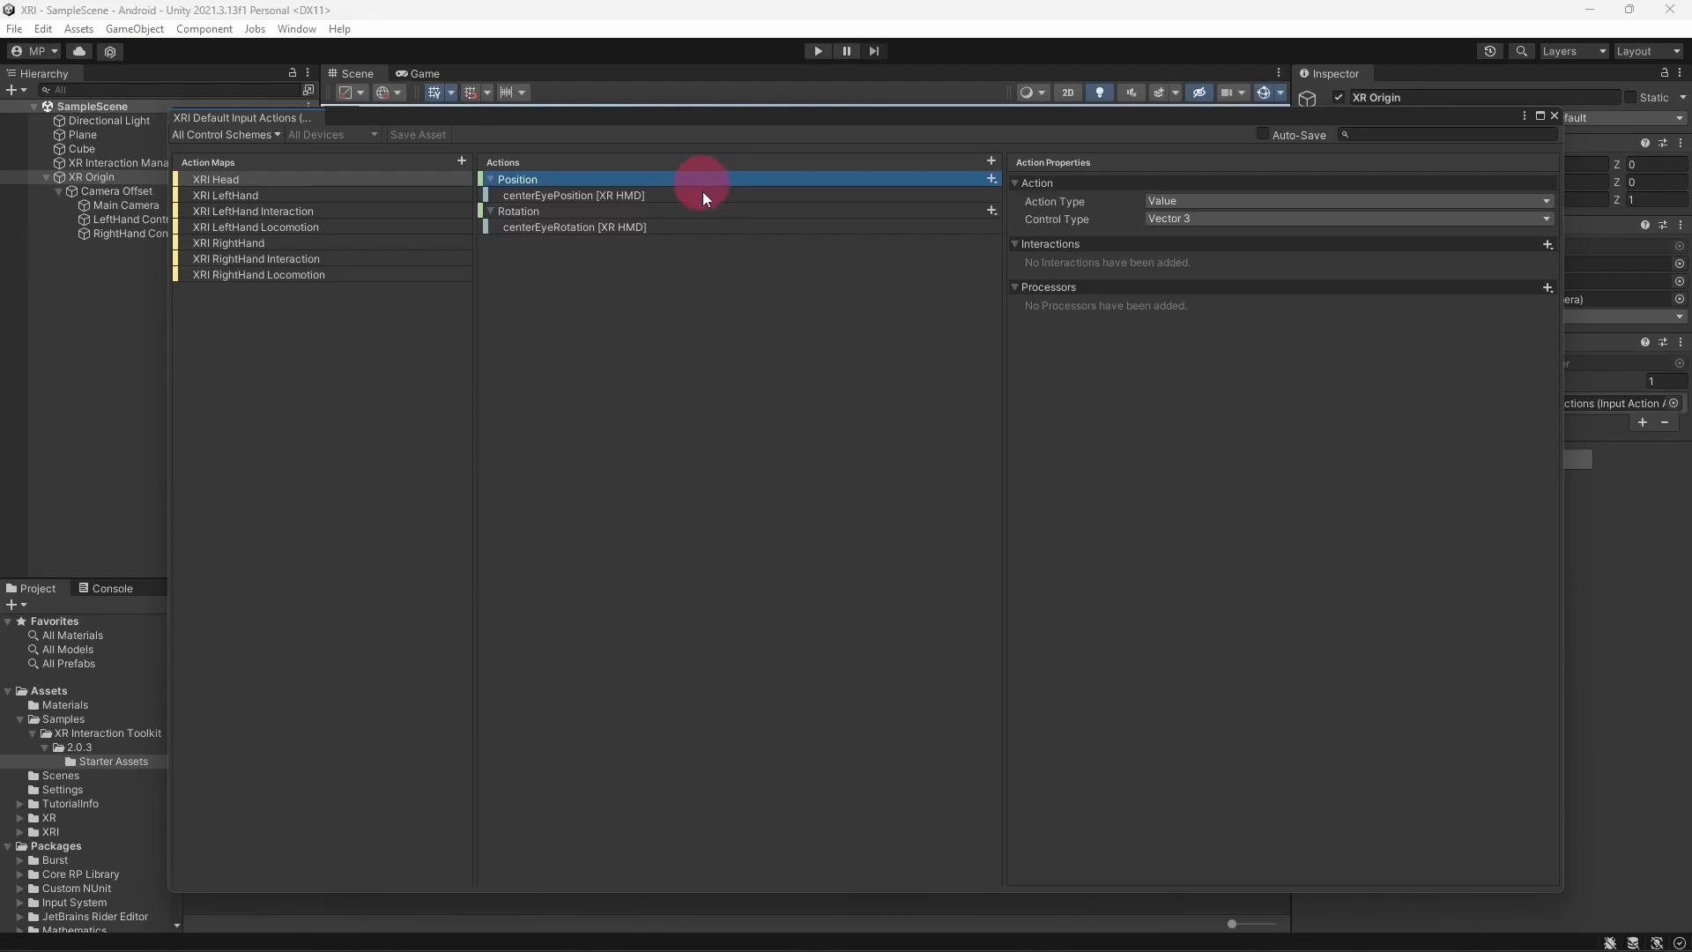
left_click(573, 195)
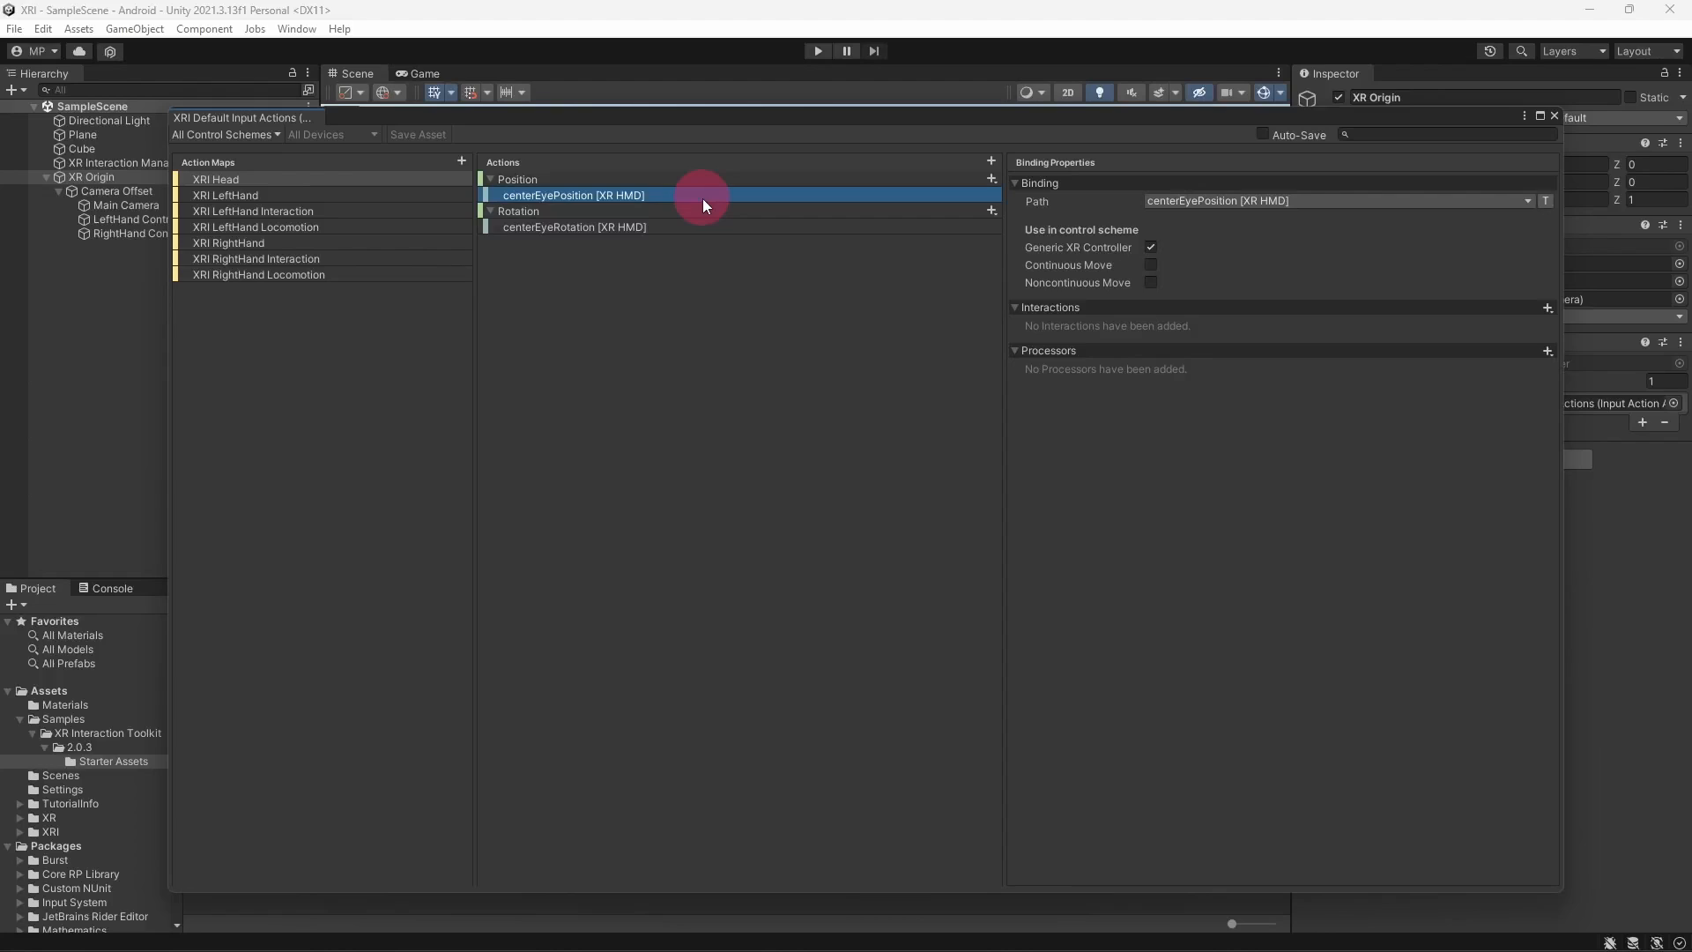
mouse_move(710, 215)
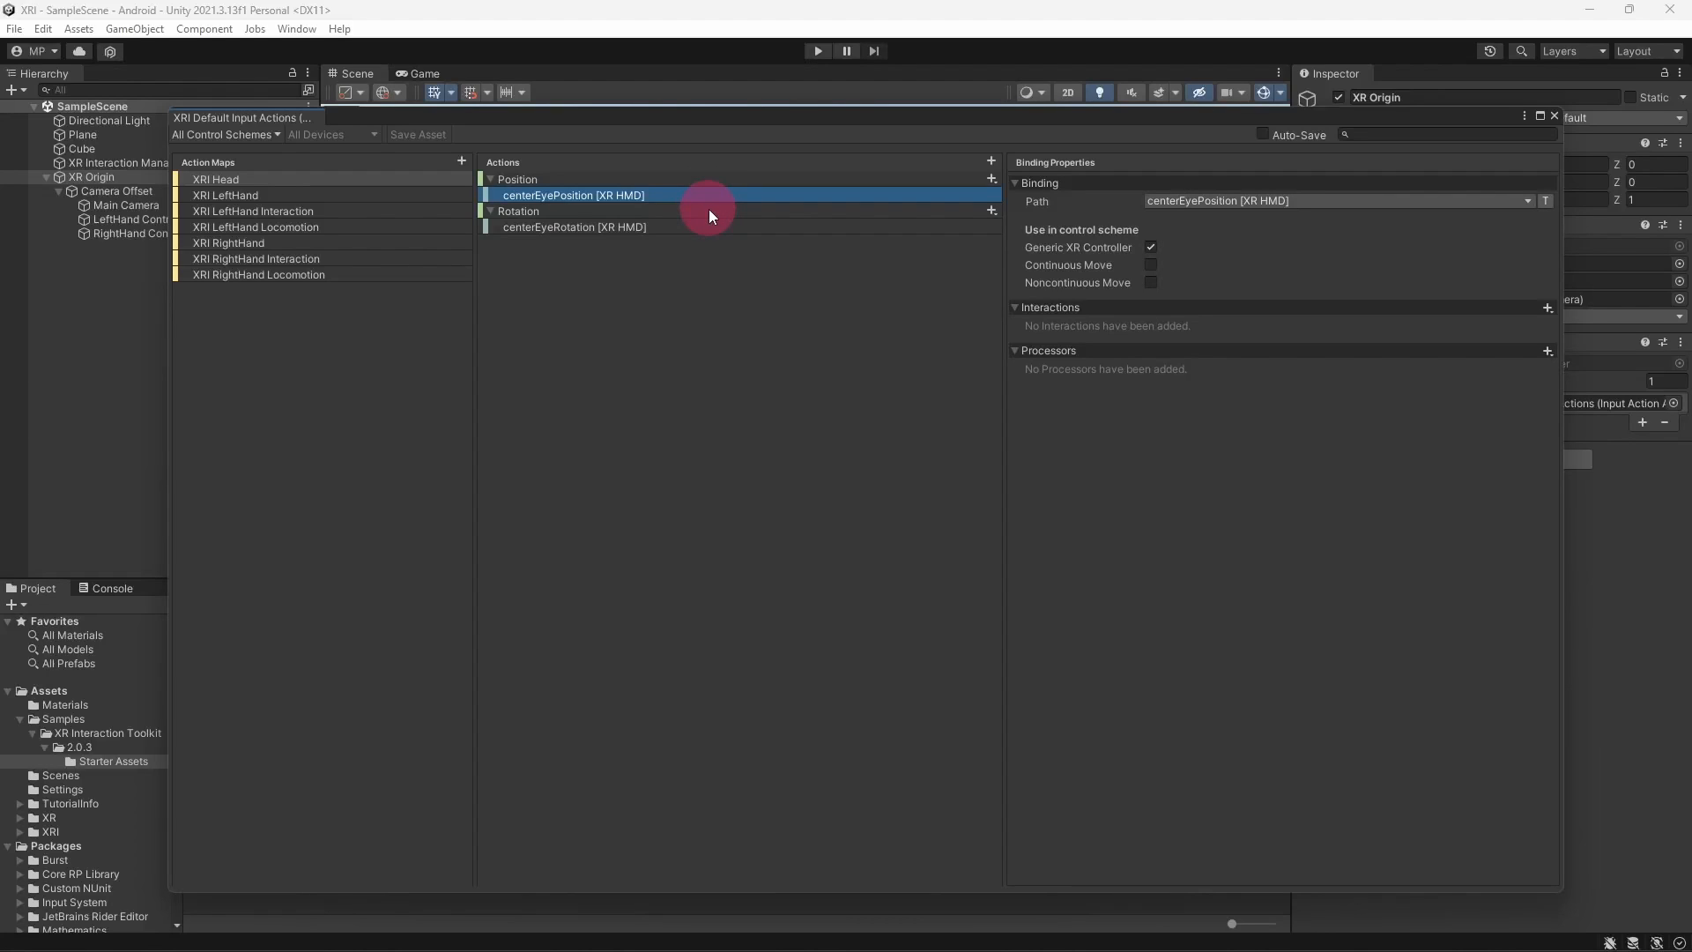
left_click(519, 211)
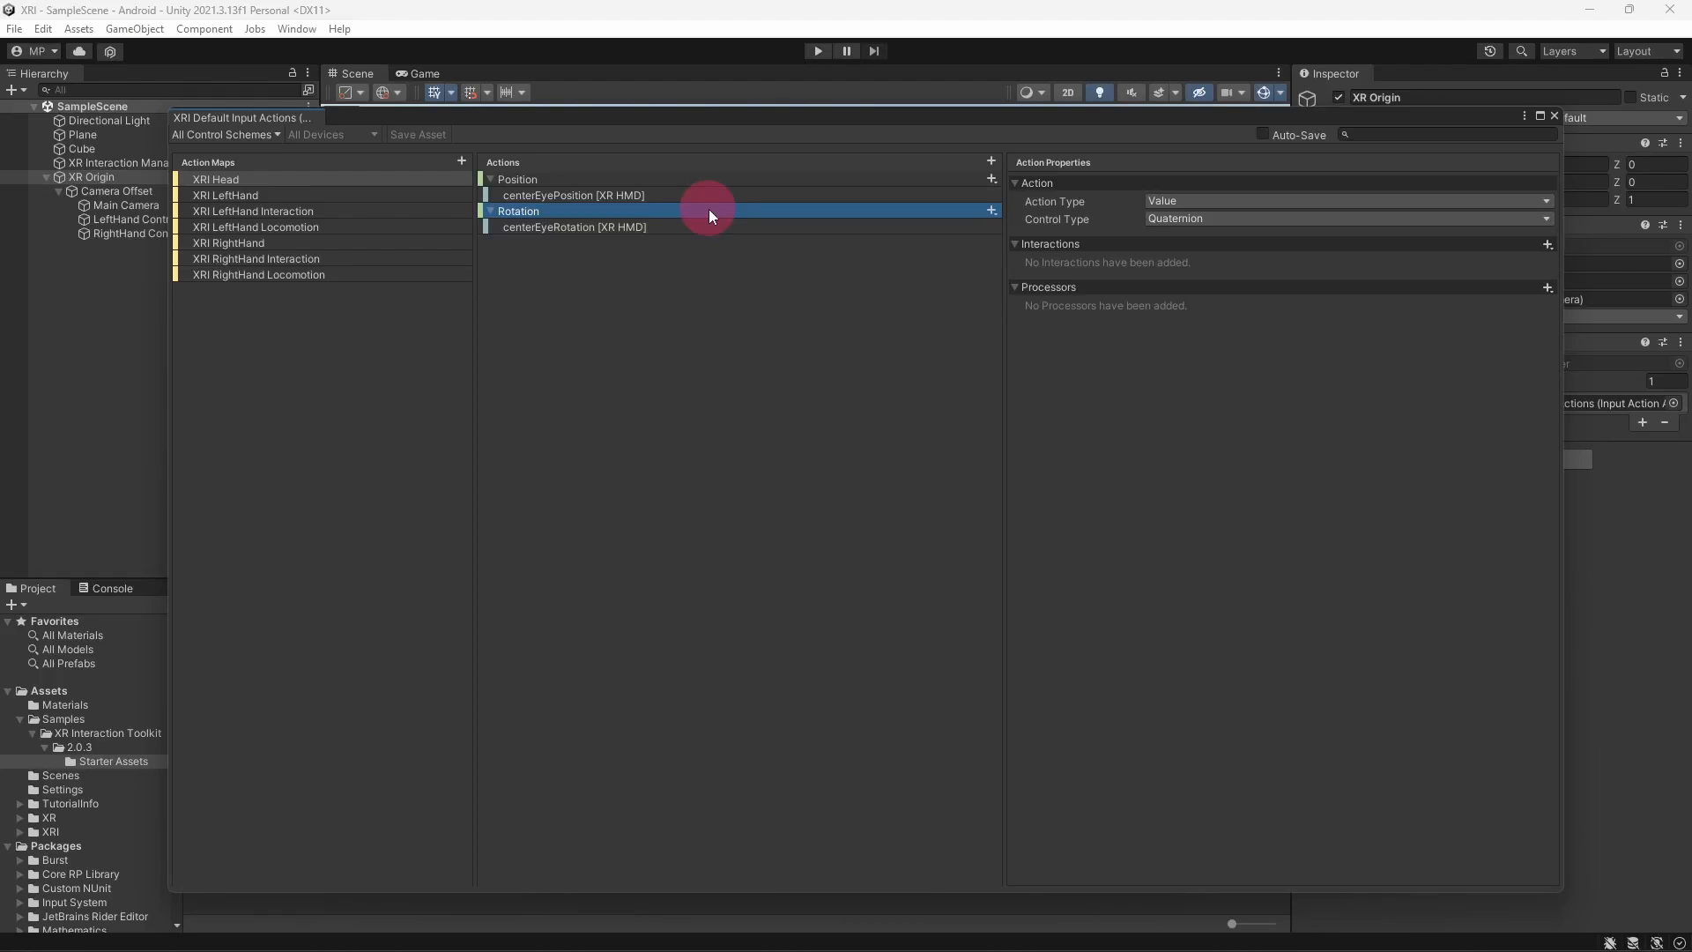
left_click(574, 226)
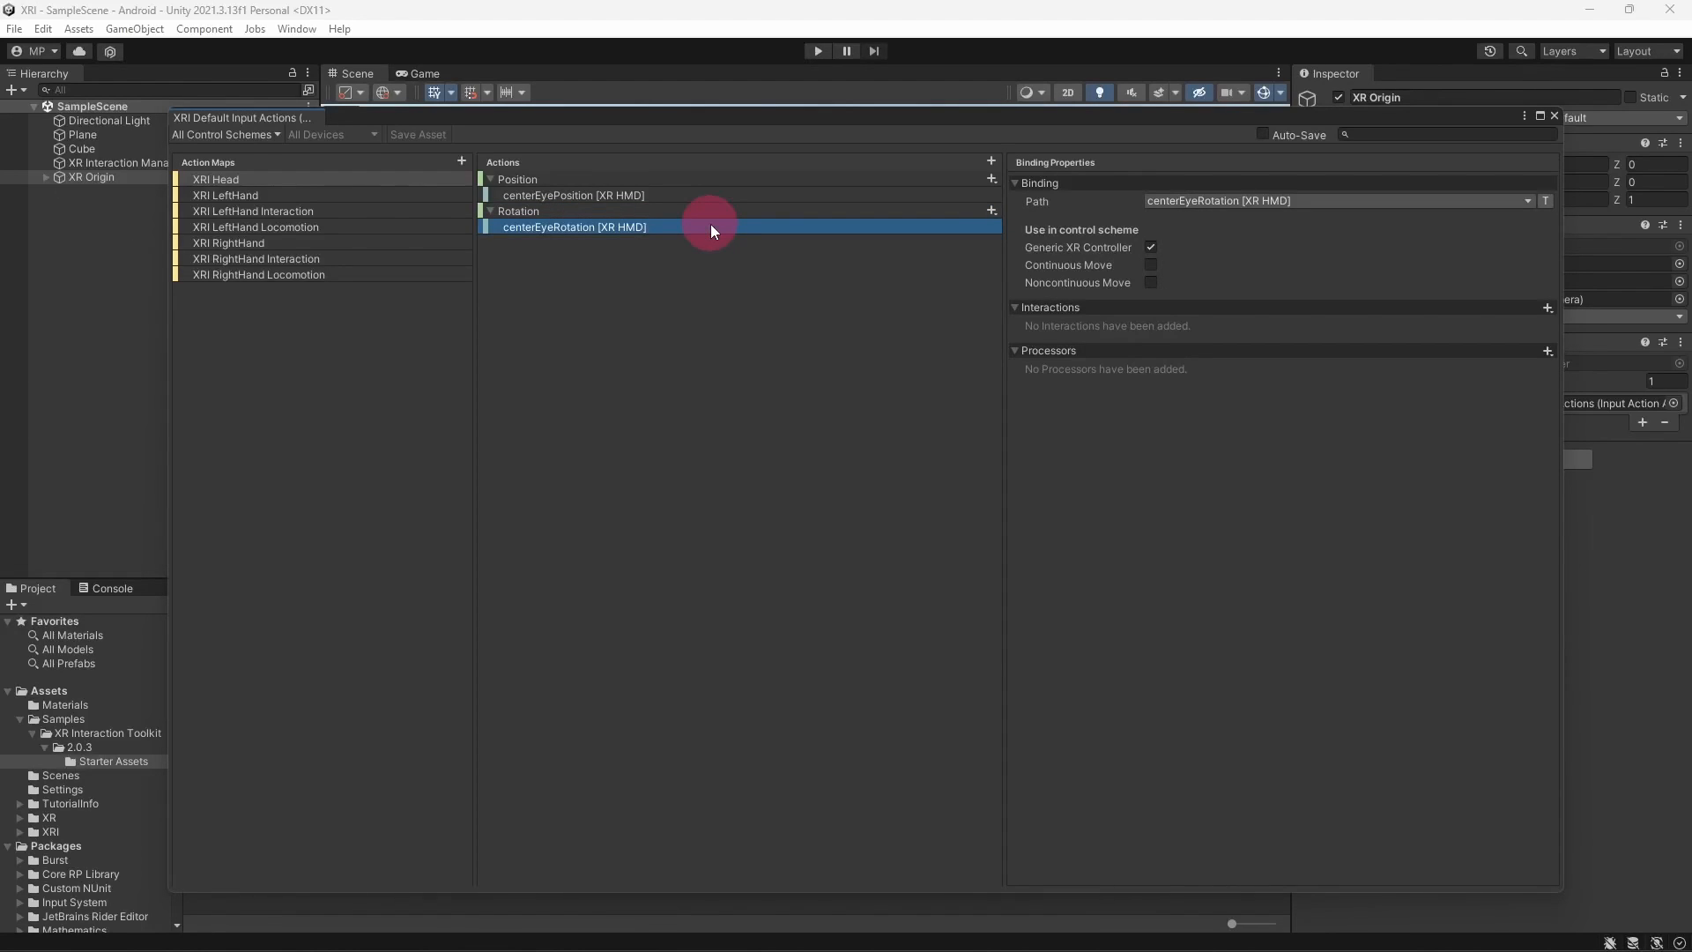
Switch to the XRI LeftHand Interaction action map to list its actions
left_click(253, 211)
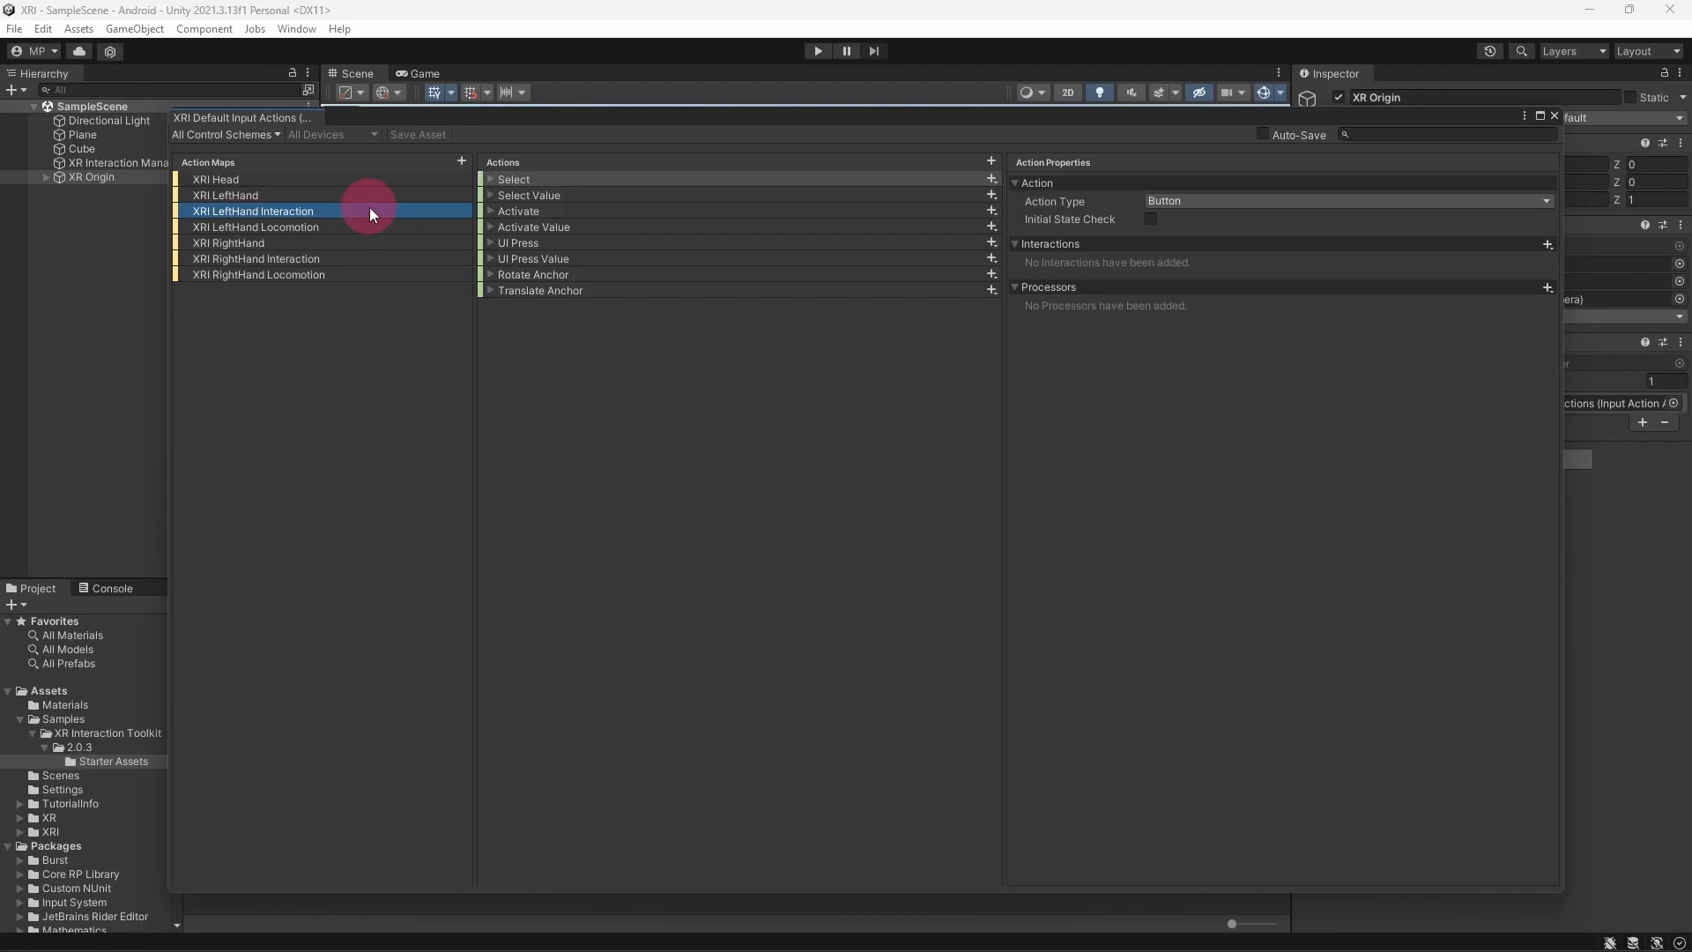
Show the Select action's gripPressed LeftHand XR Controller binding and browse its Path dropdown controls
left_click(490, 179)
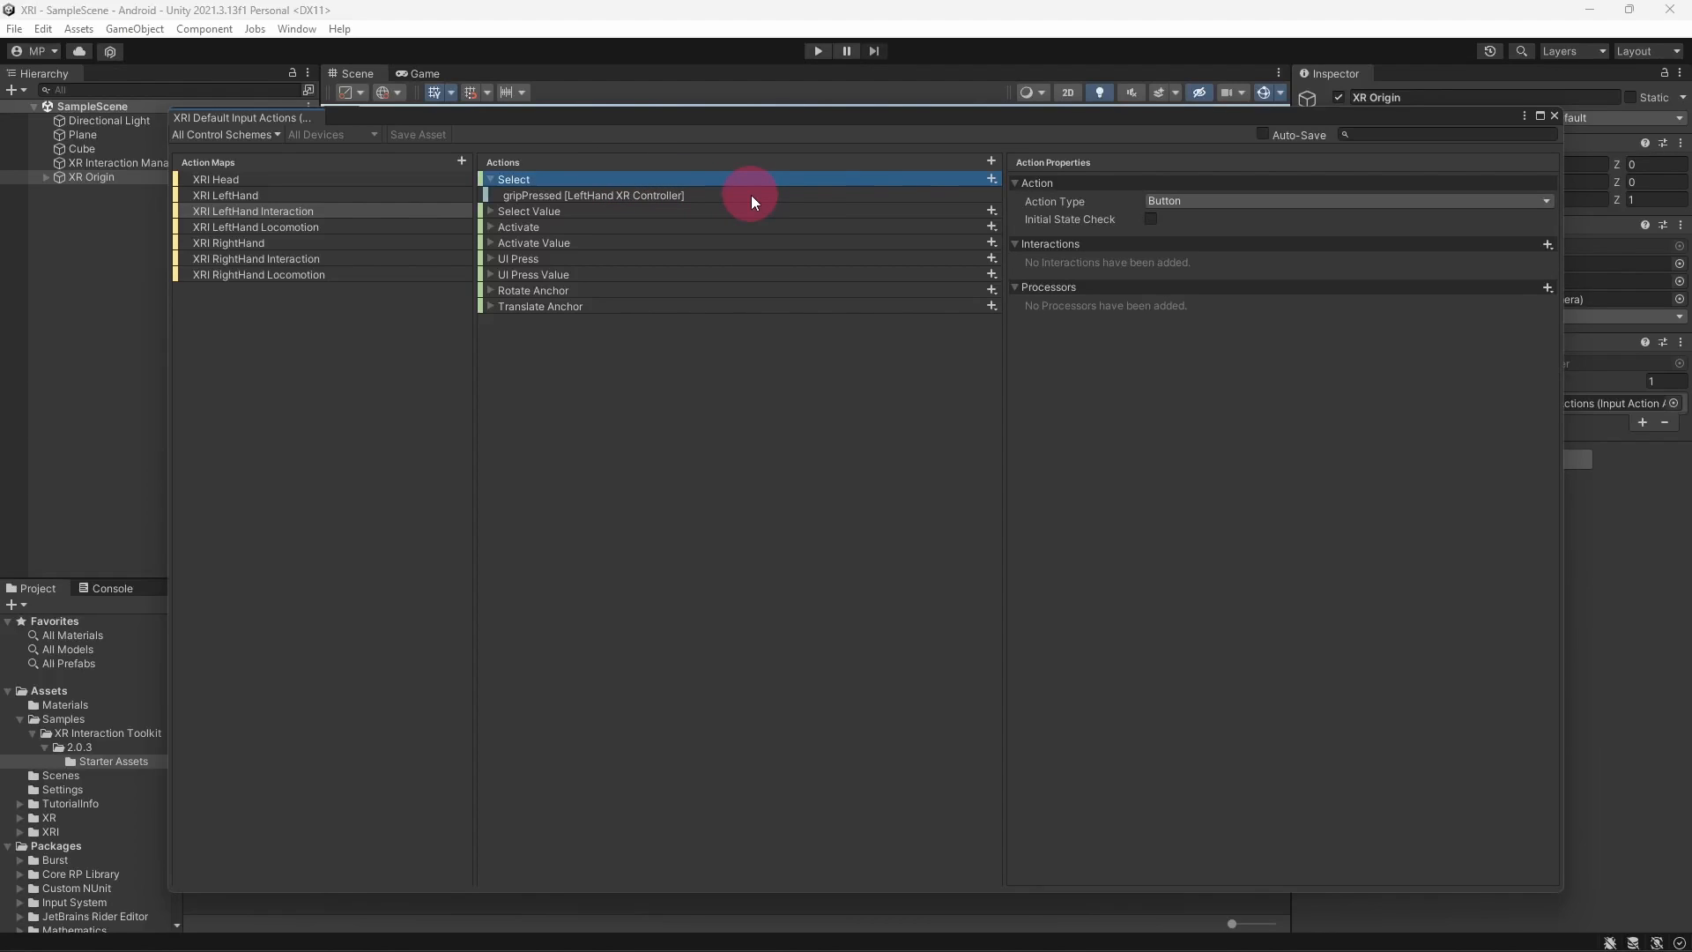
left_click(593, 194)
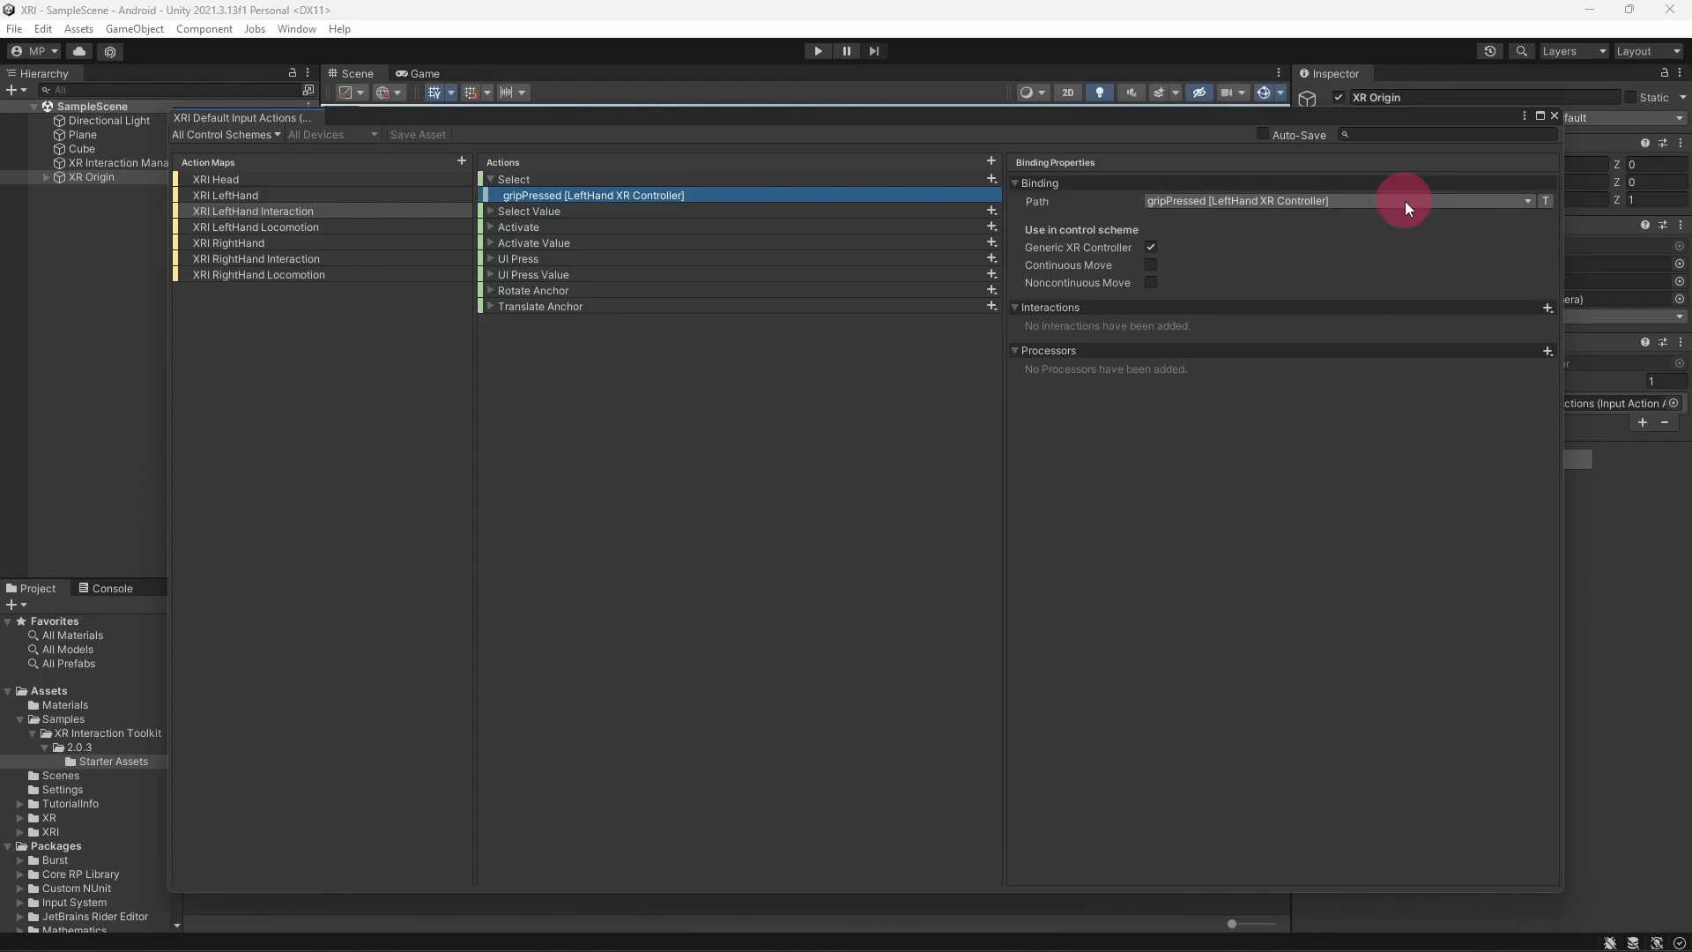
left_click(1529, 200)
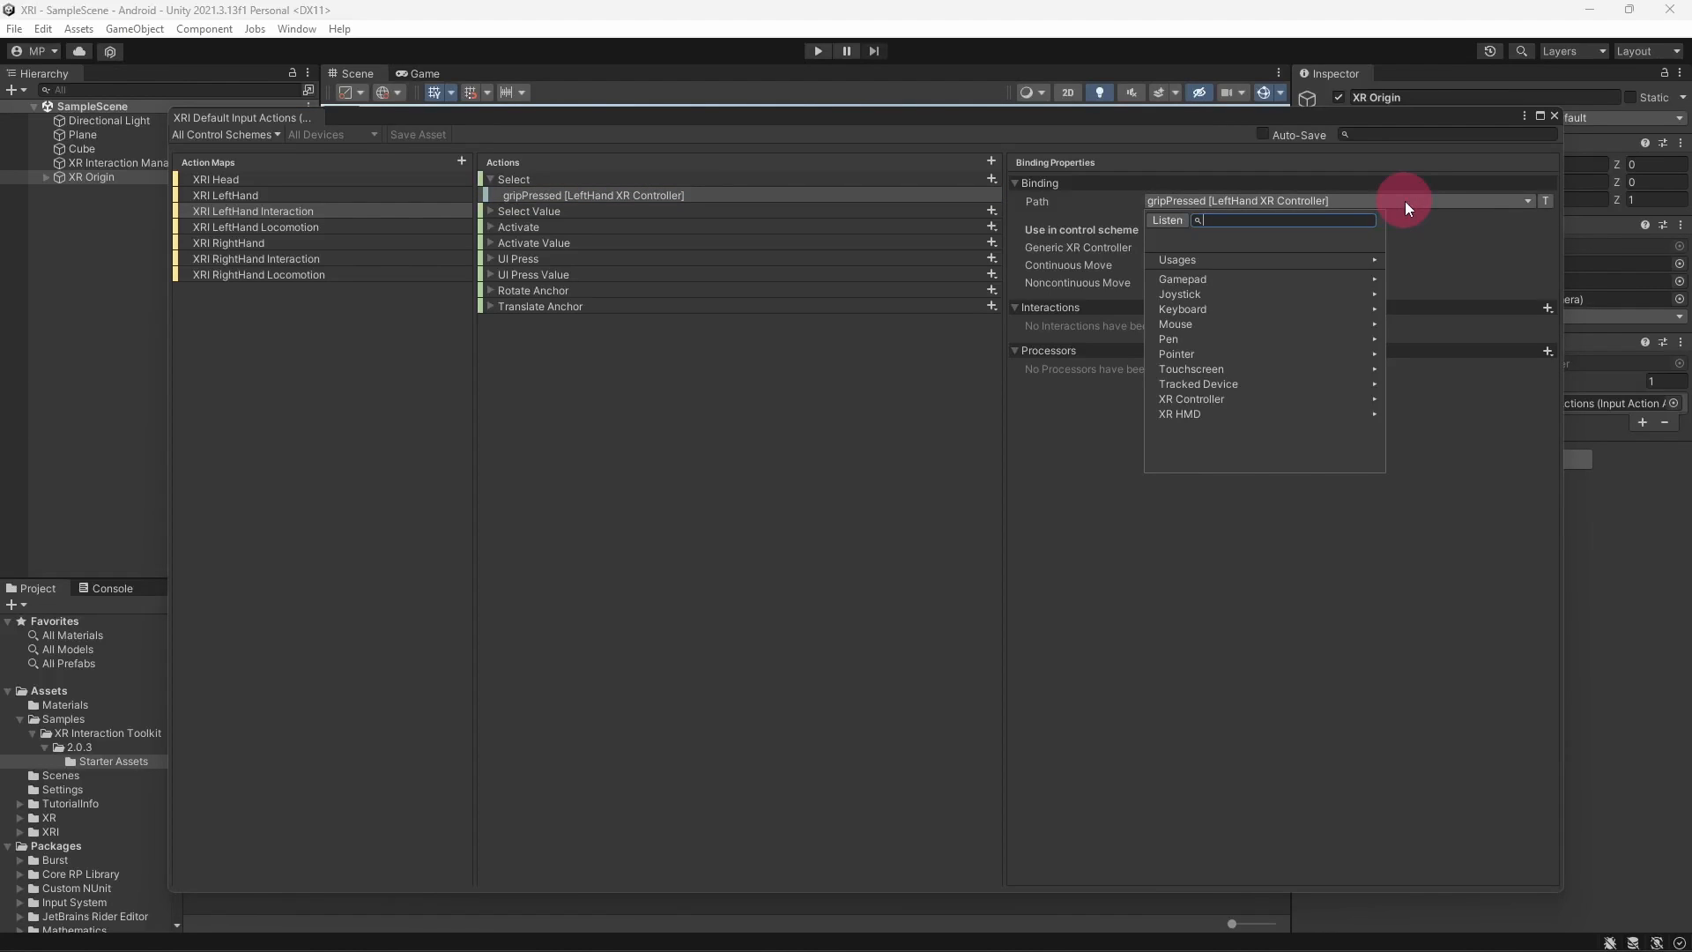
mouse_move(1271, 426)
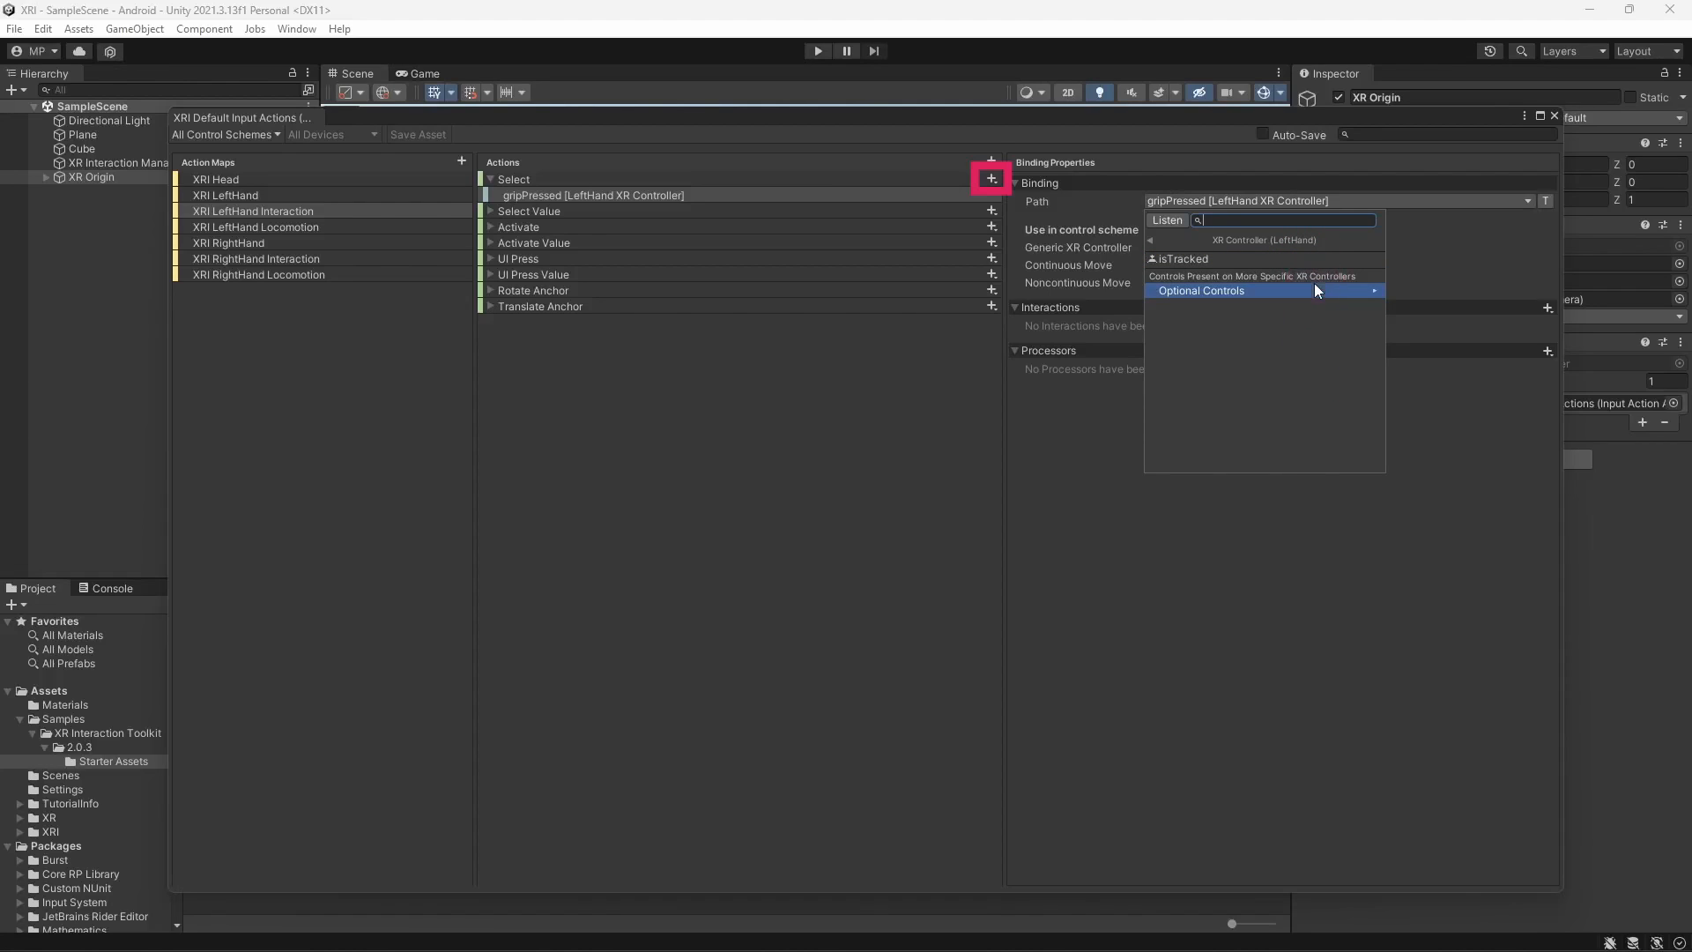
left_click(1202, 291)
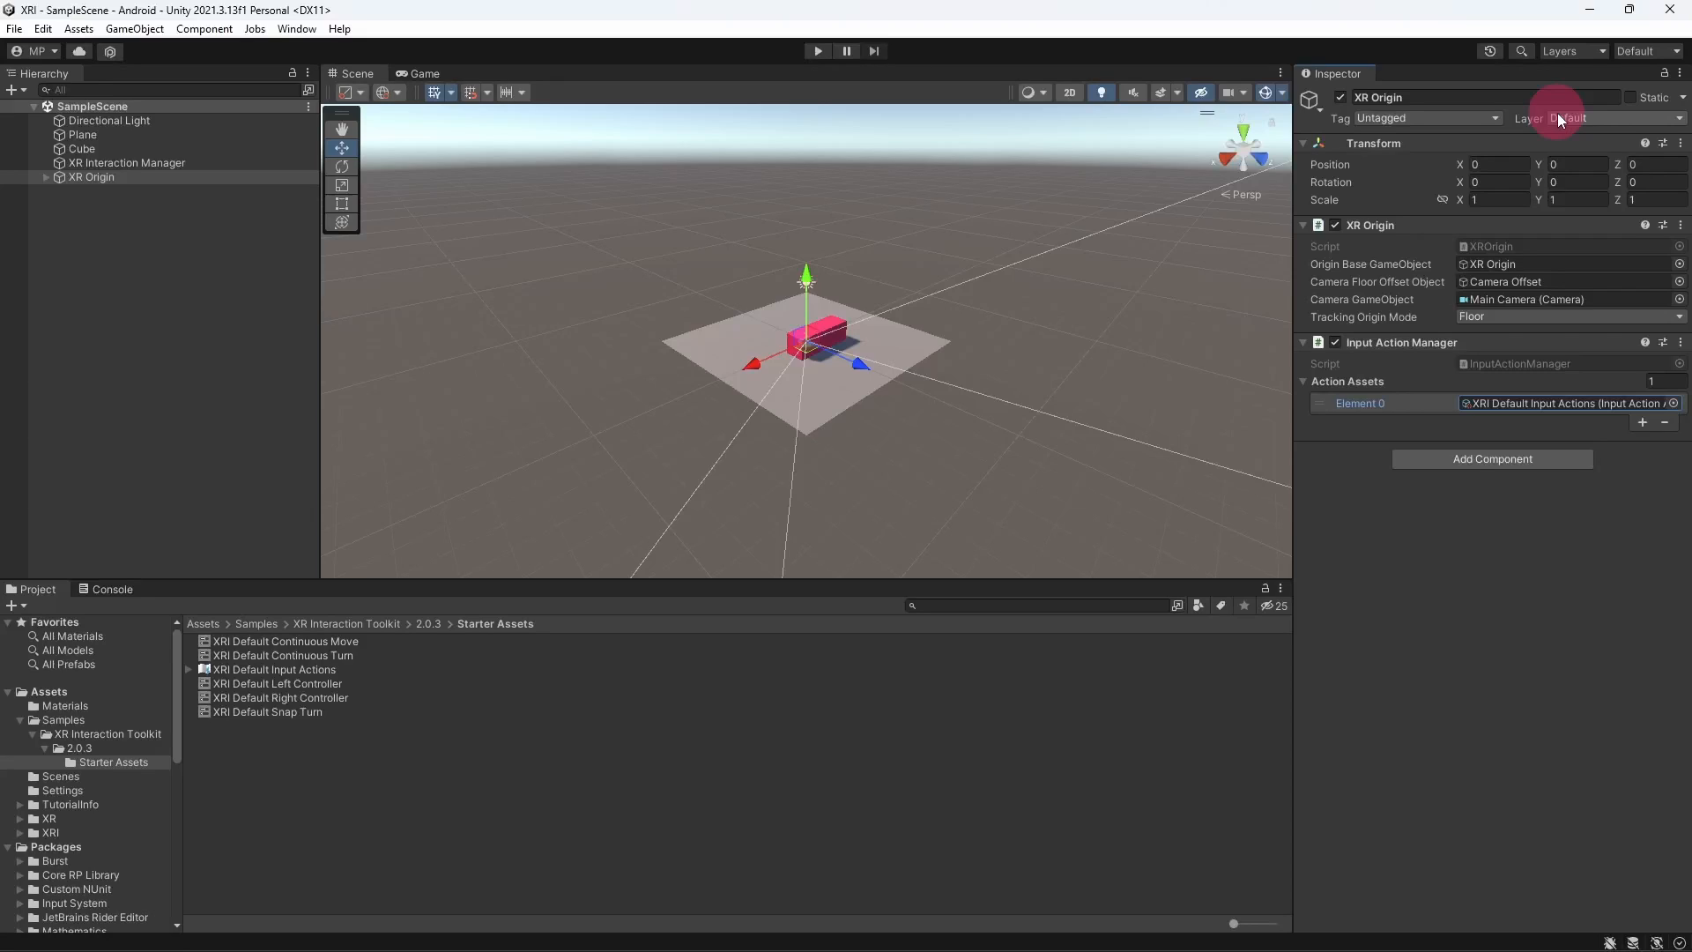
mouse_move(295, 231)
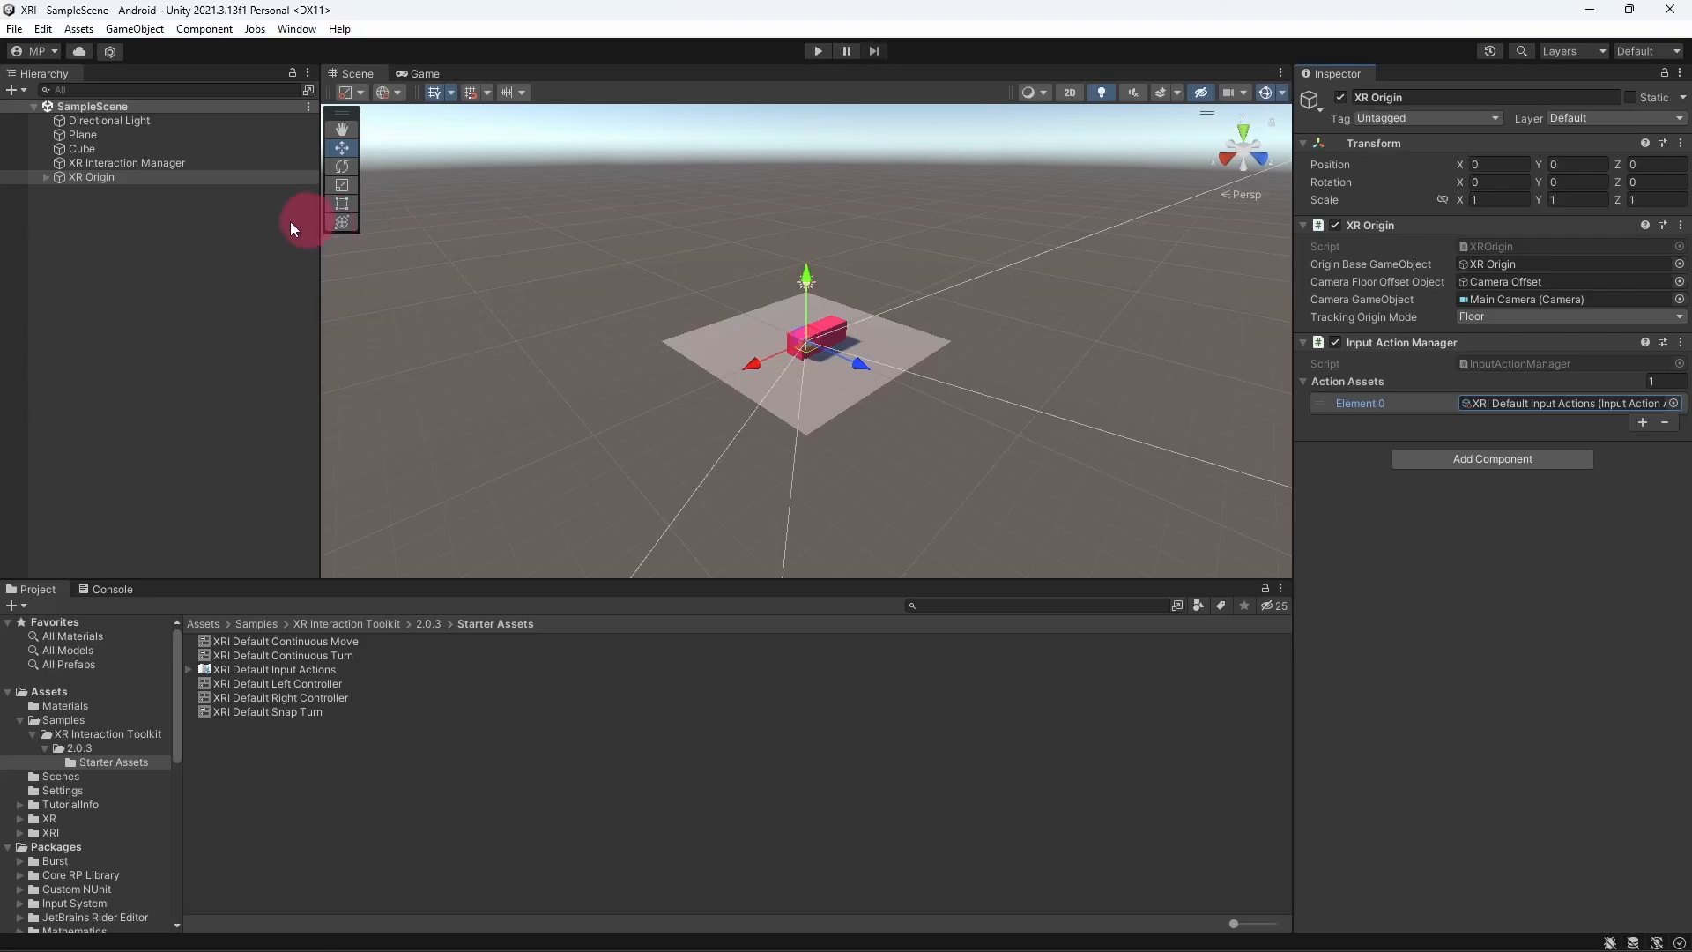
Expand XR Origin and Camera Offset, then select LeftHand Controller to show its XR Controller action references
left_click(46, 176)
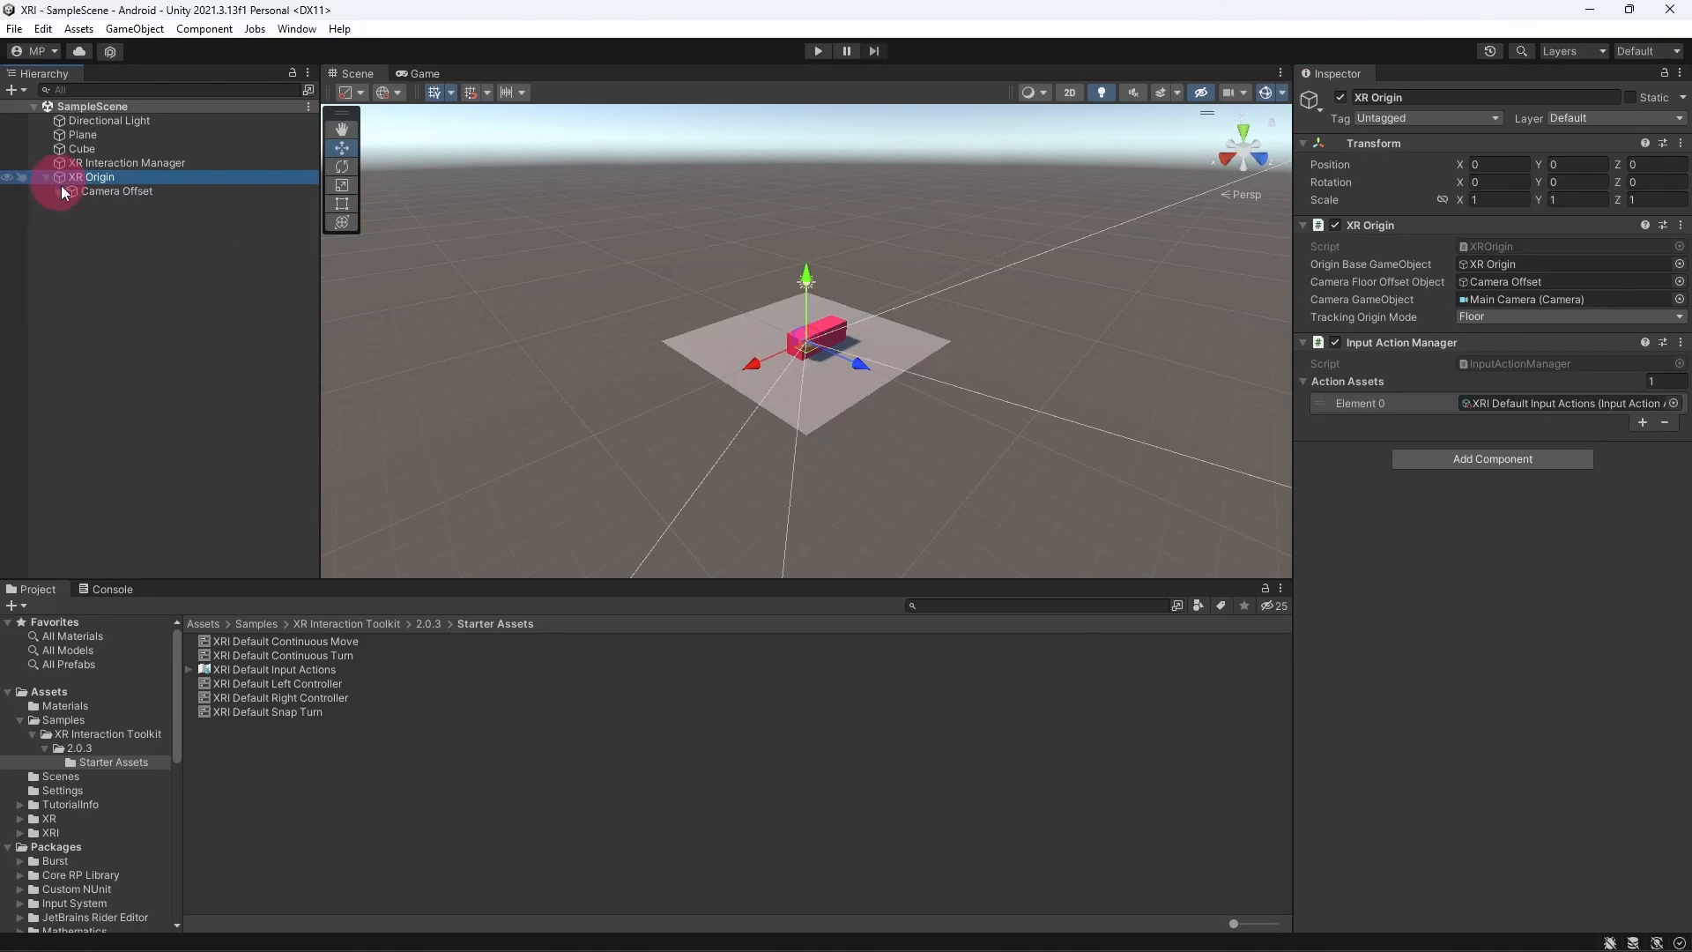
left_click(69, 191)
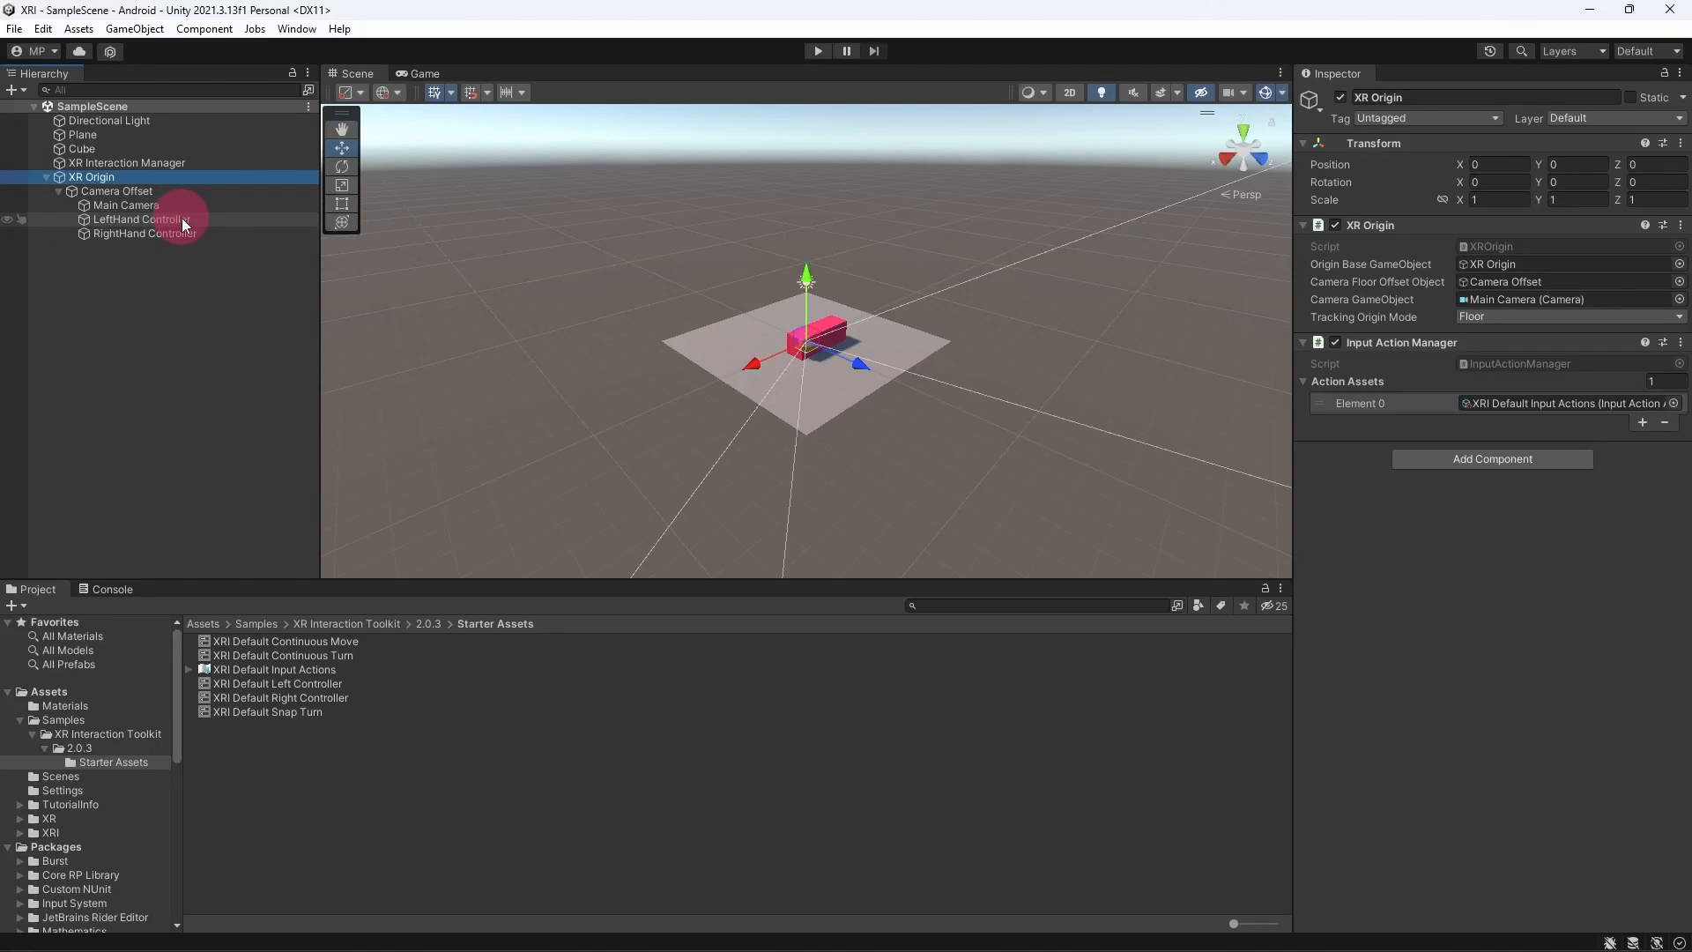
left_click(141, 220)
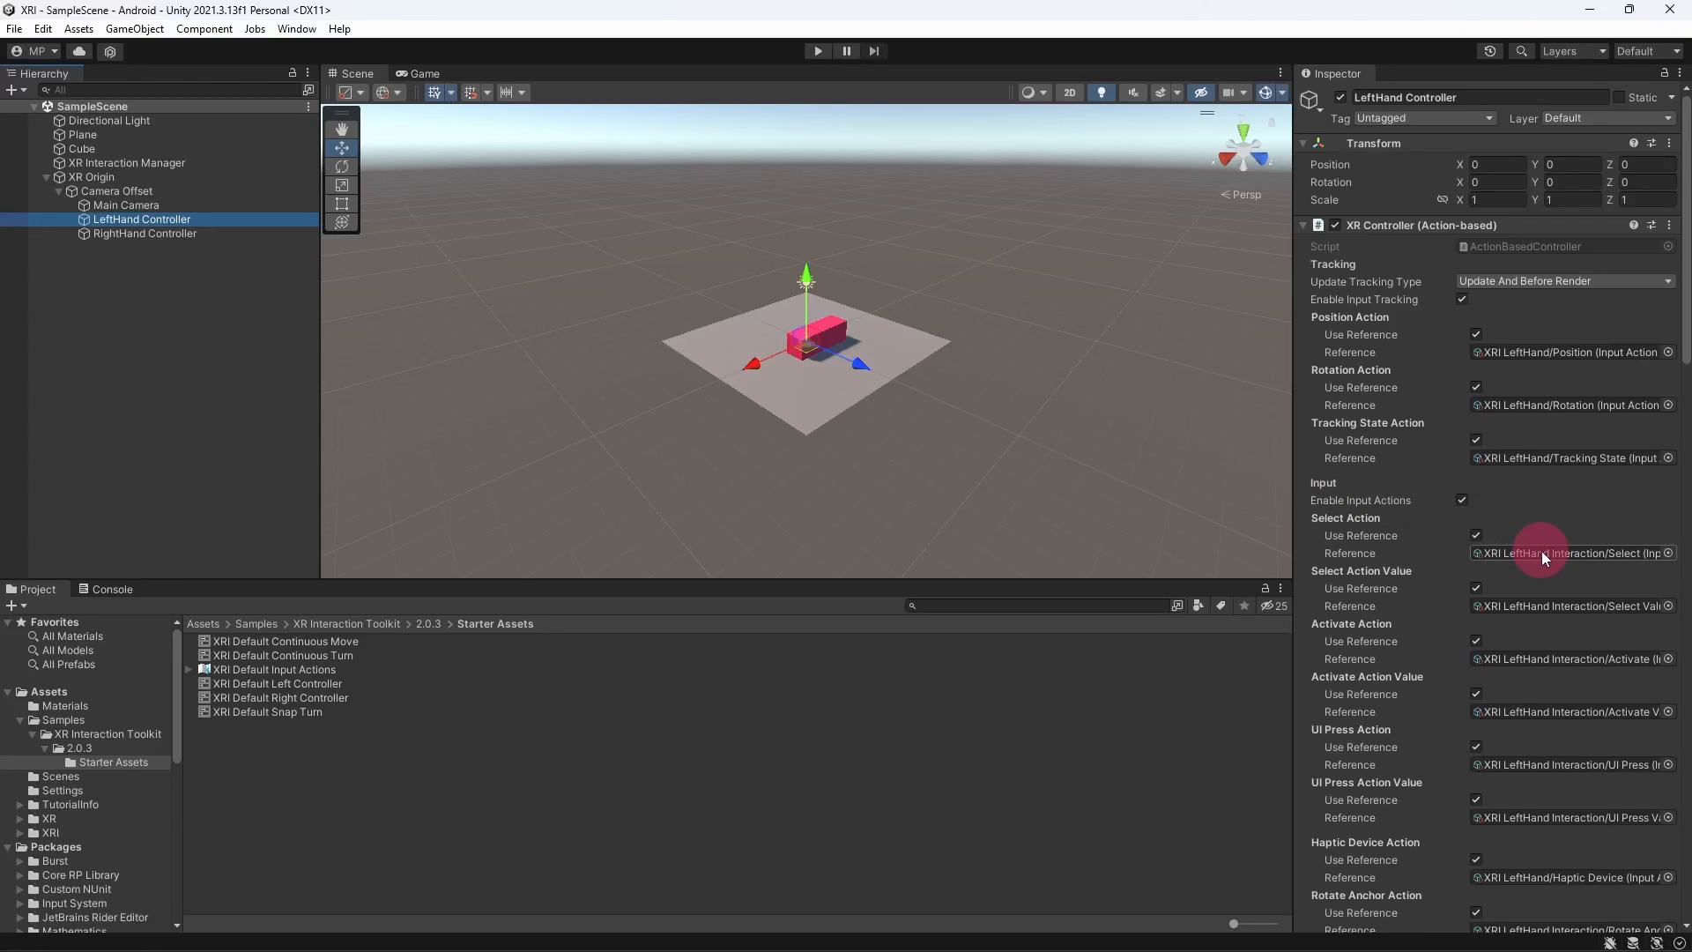
Ping the Select Action Reference to expand XRI Default Input Actions in the Project window, listing its LeftHand and Head actions
double_click(275, 669)
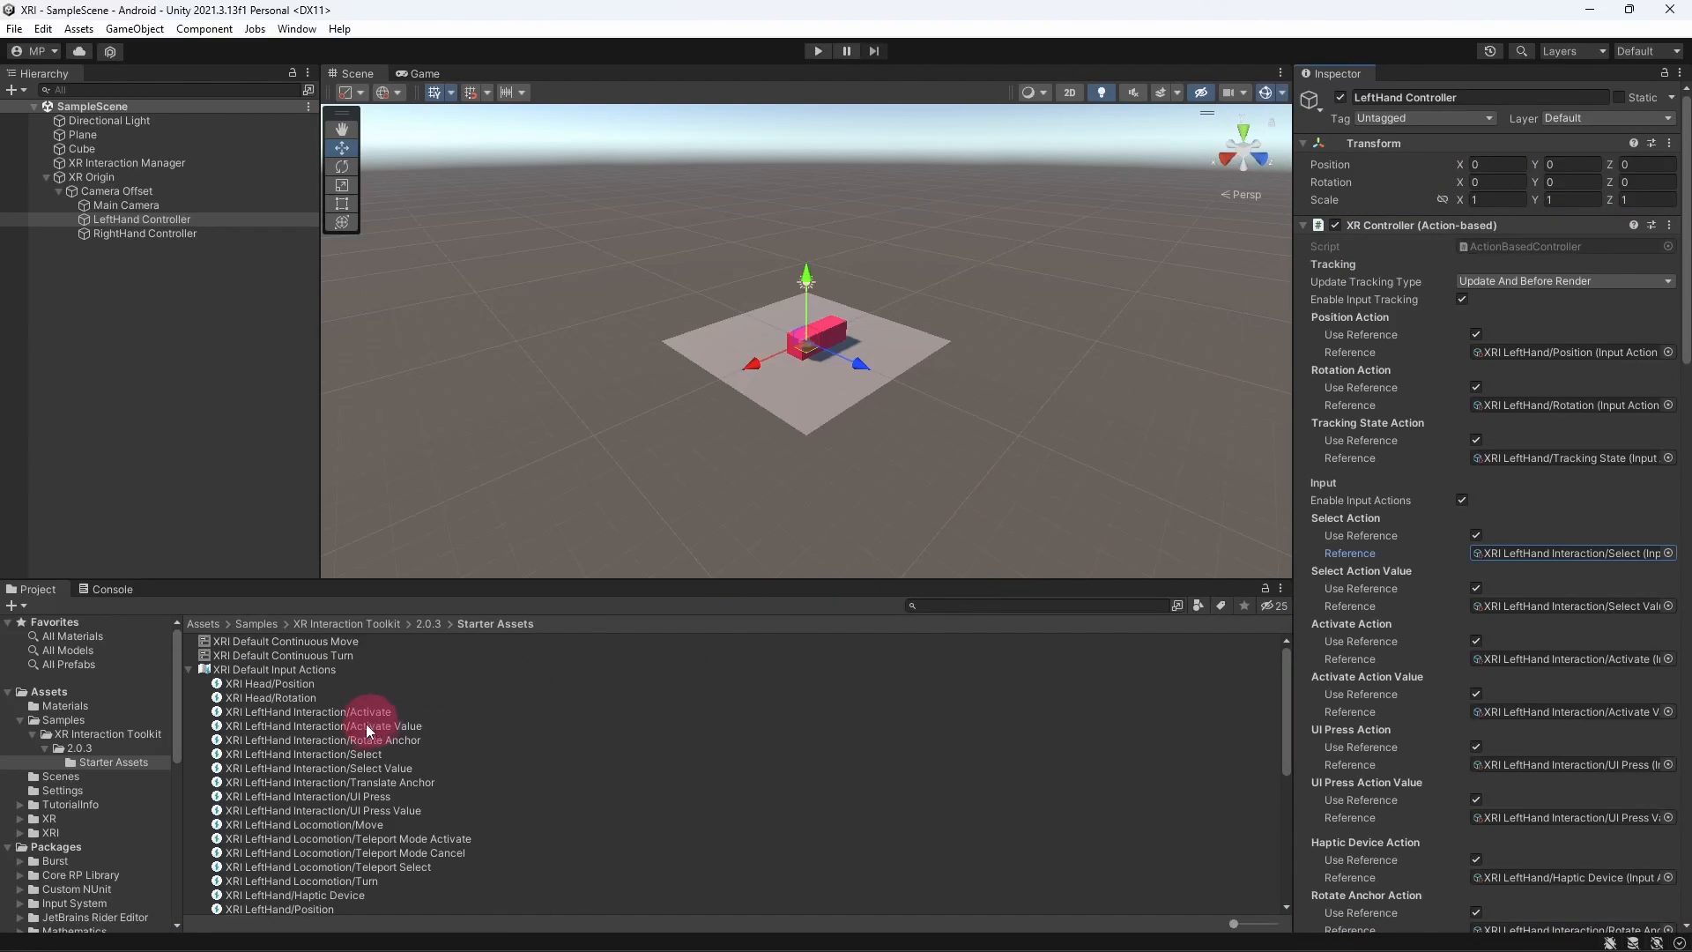
left_click(114, 762)
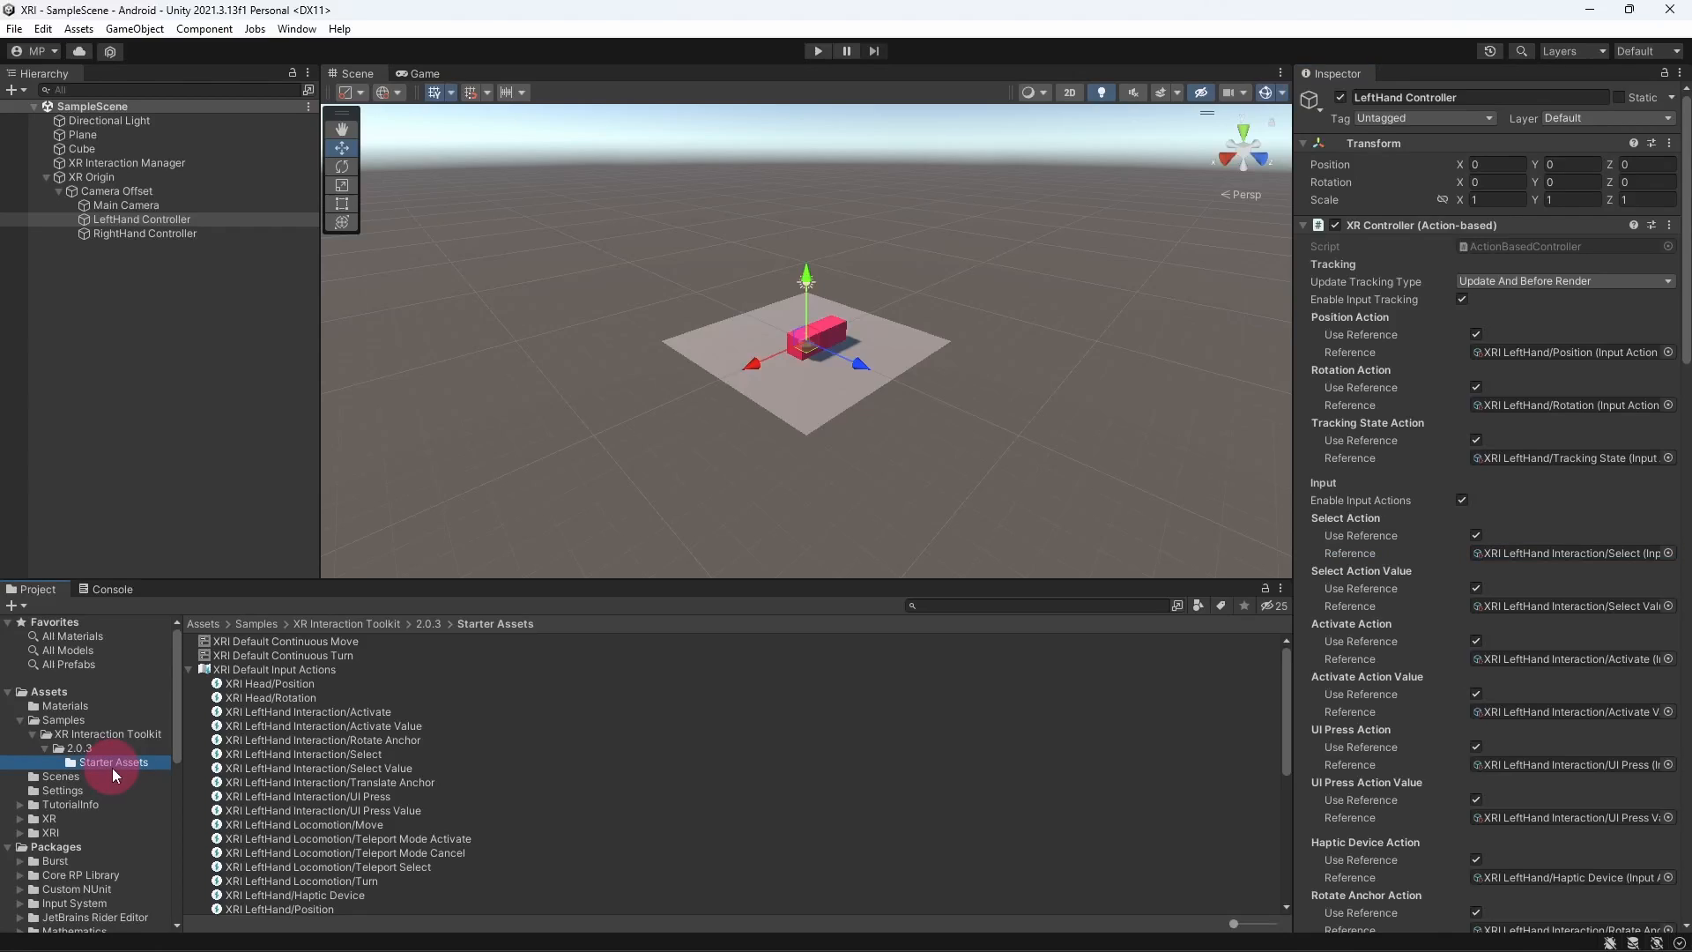